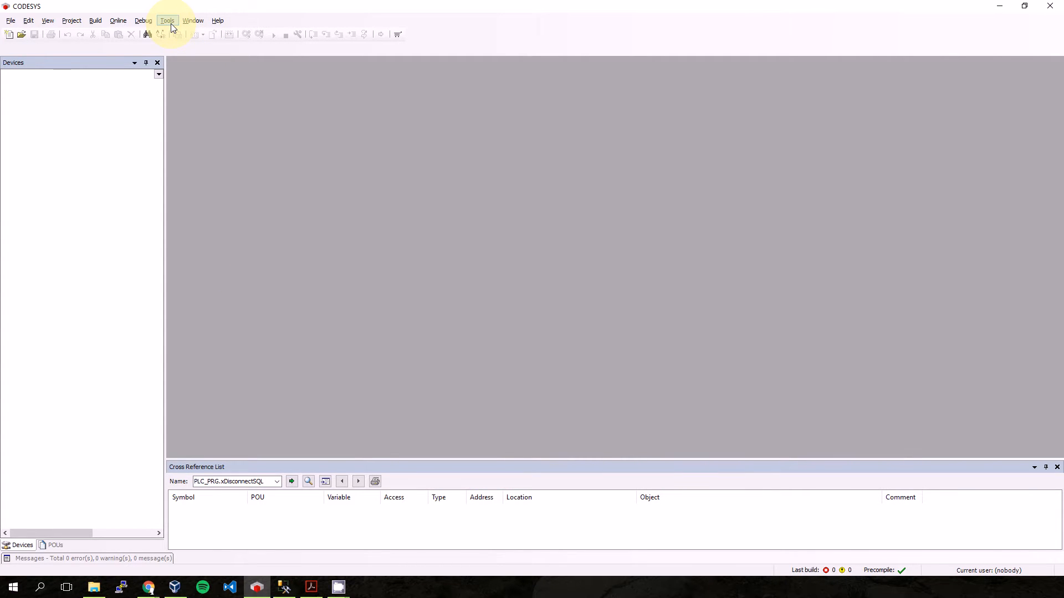
Step: Start installing the MsSqlPackage file from the knihovna folder via the Package Manager
click(167, 20)
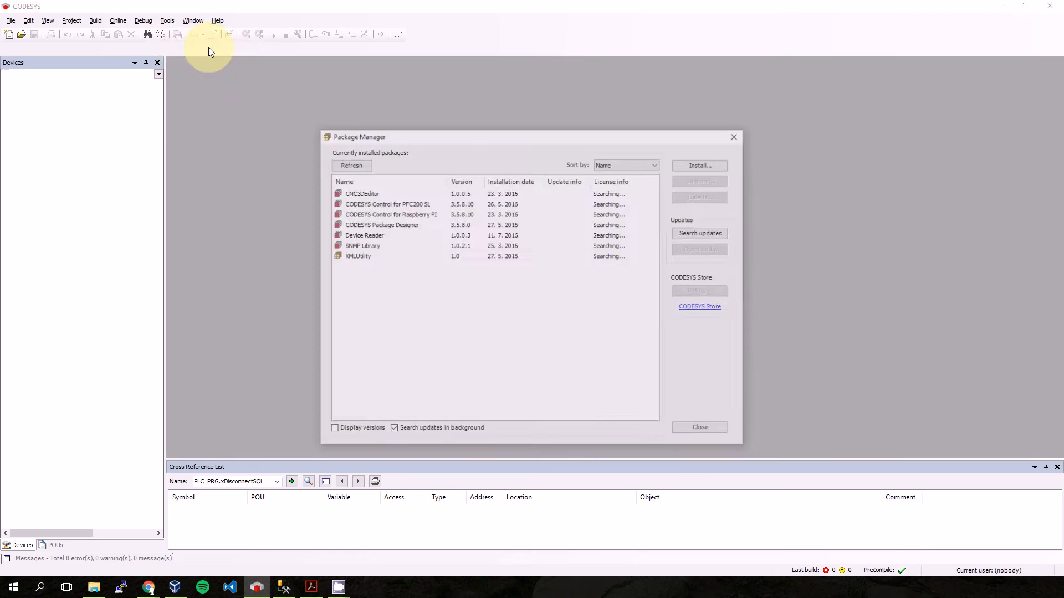
click(699, 166)
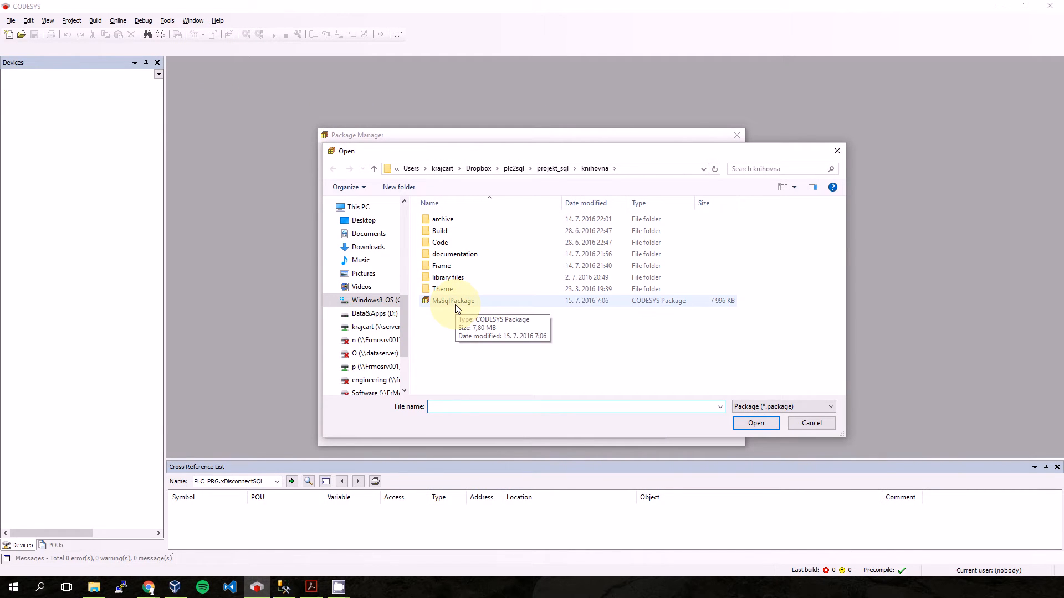
click(811, 422)
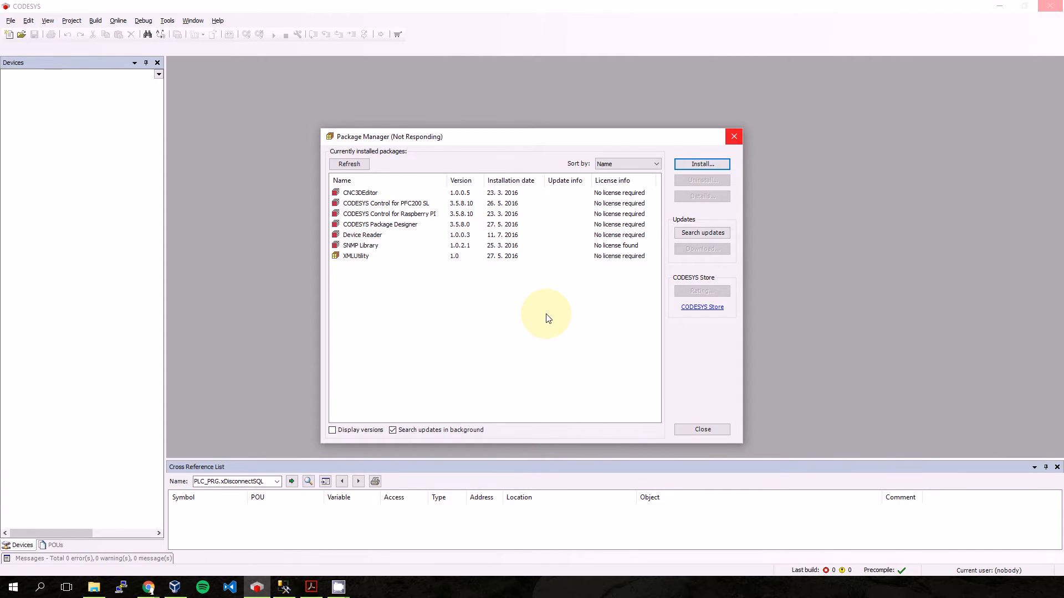
Step: Accept the licence and install the MsSqlLibrary component with a typical setup
click(700, 164)
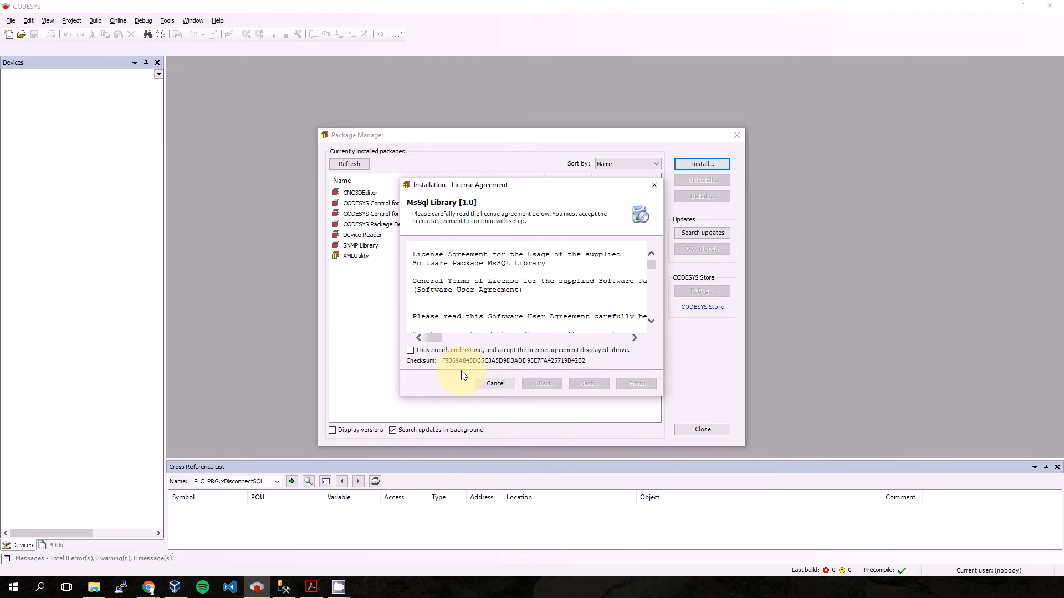
click(586, 382)
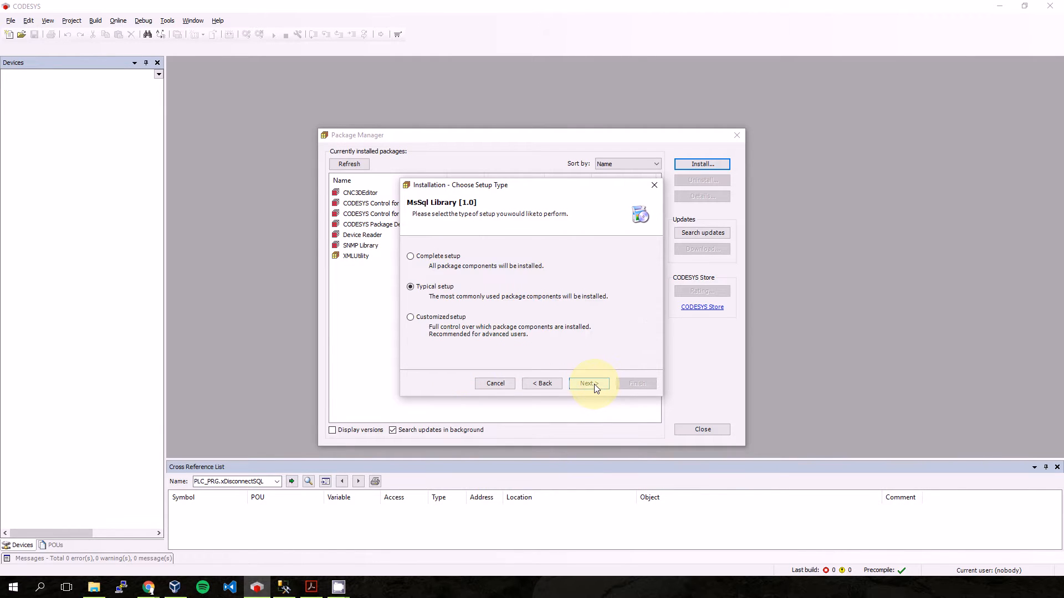
click(588, 383)
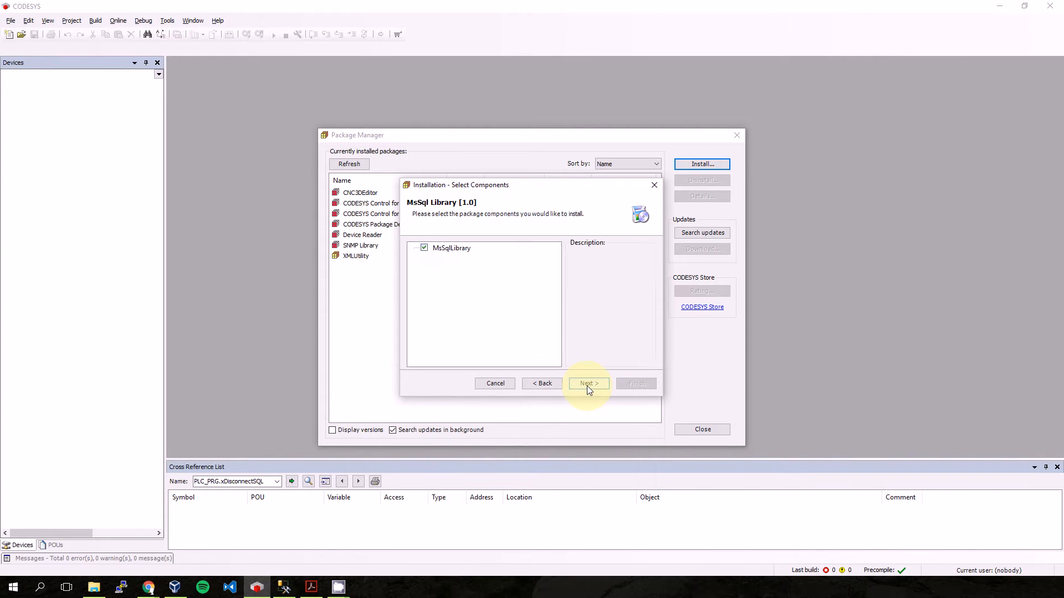
mouse_move(592, 395)
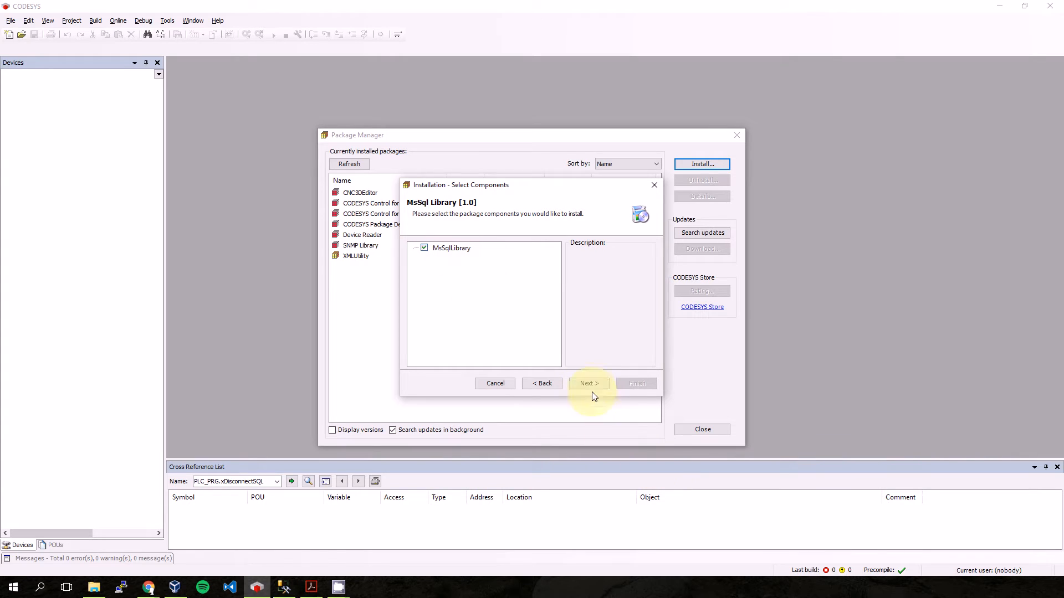
click(587, 383)
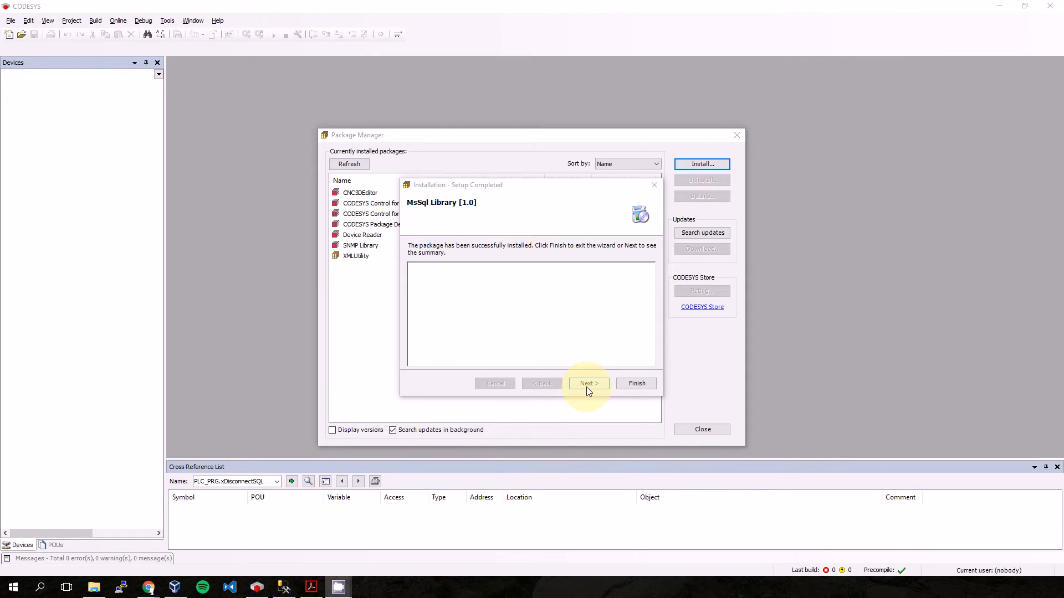
Step: Review the installed files in the summary and finish the MsSql Library 1.0 installation
click(588, 384)
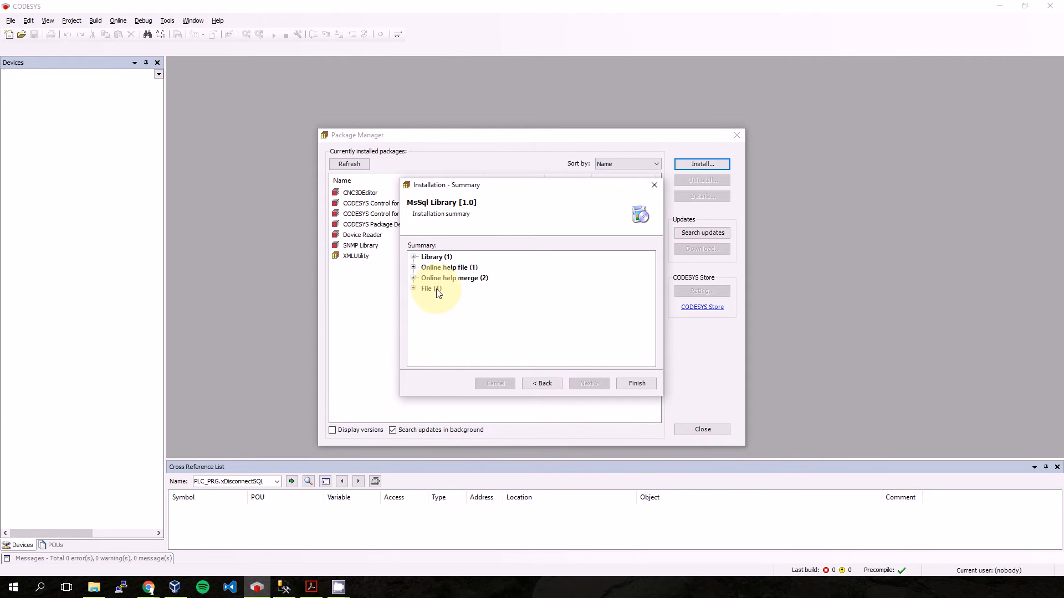
click(413, 288)
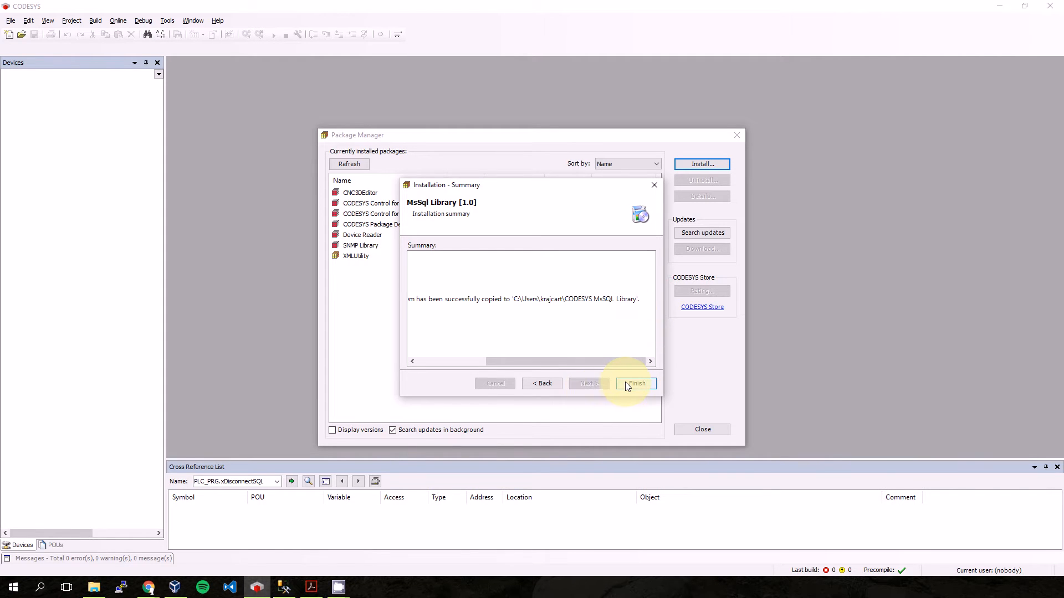
click(635, 384)
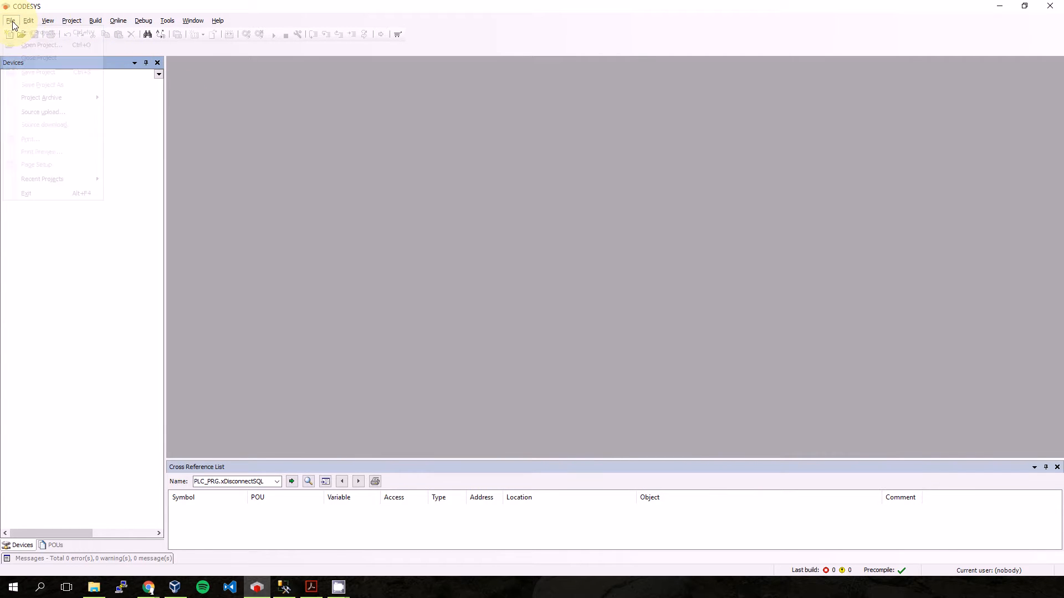
Step: Load RaspberryExample_V1_0 from CODESYS MsSQL Library\V1.0\Examples\Raspberry Pi target
click(40, 45)
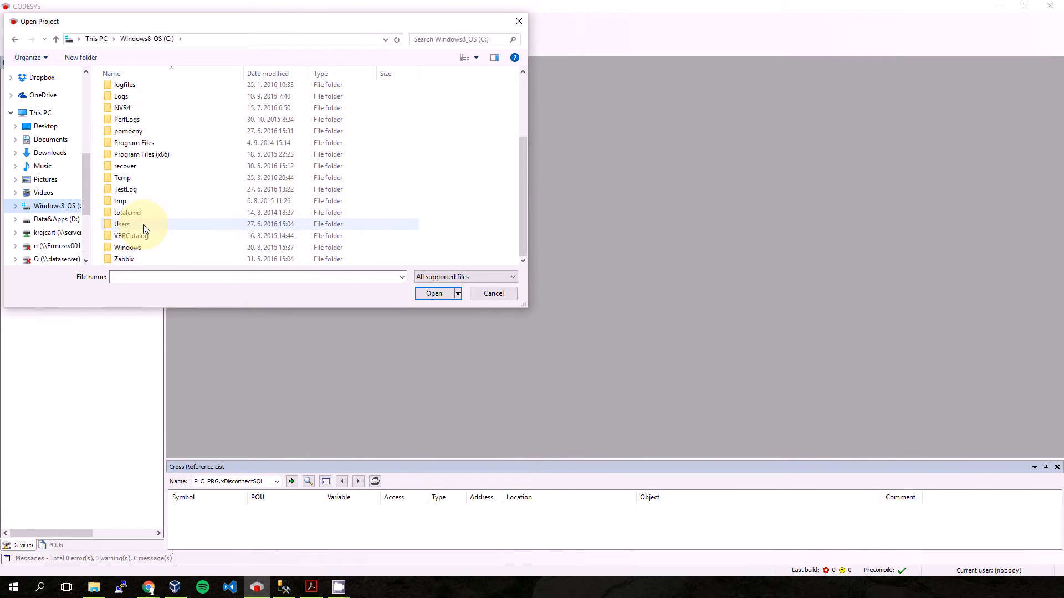
double_click(123, 224)
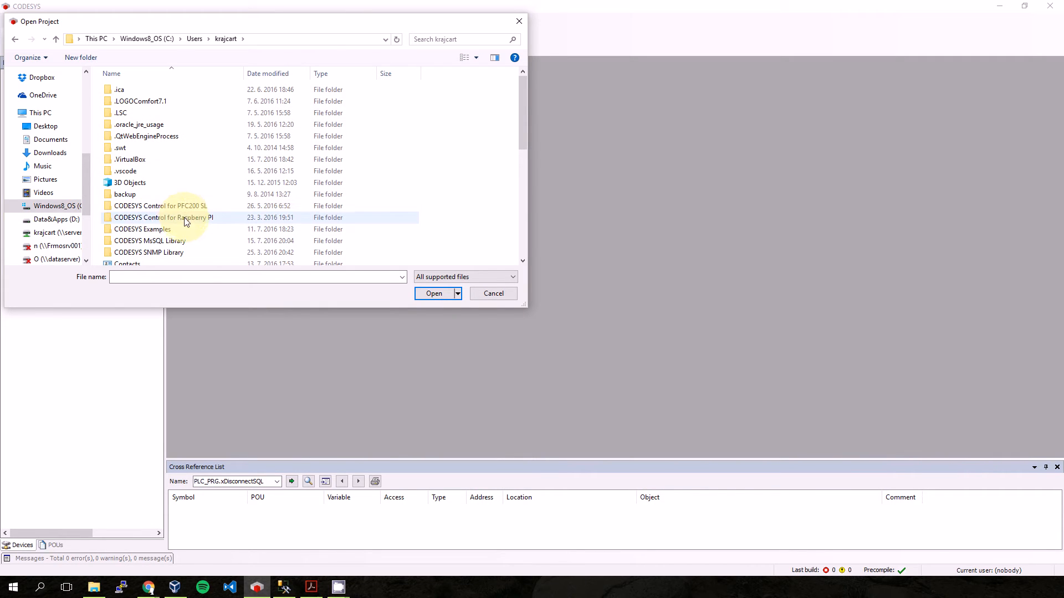
double_click(150, 241)
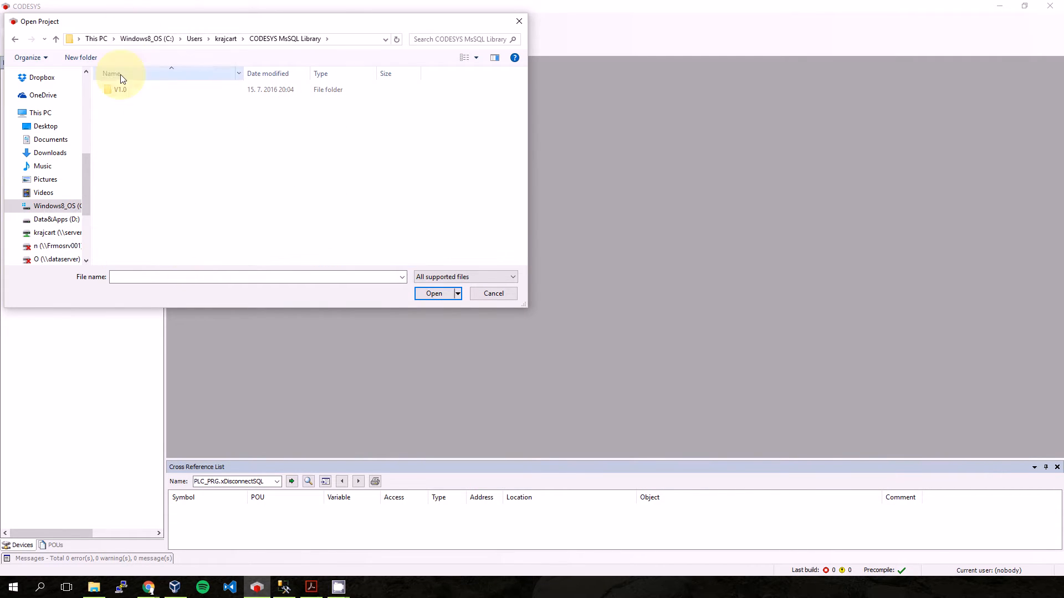
double_click(120, 90)
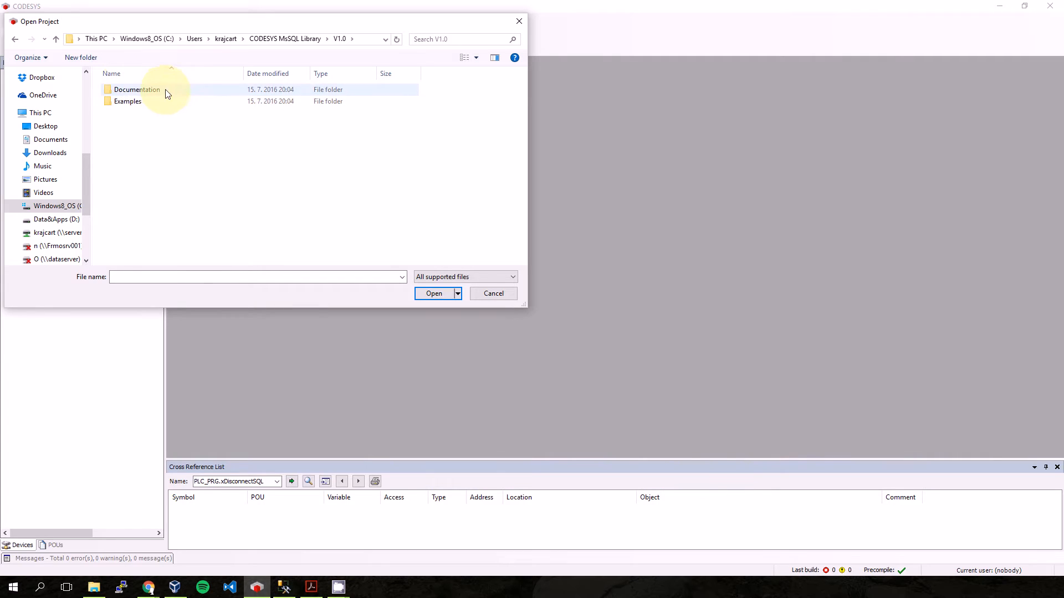
double_click(128, 101)
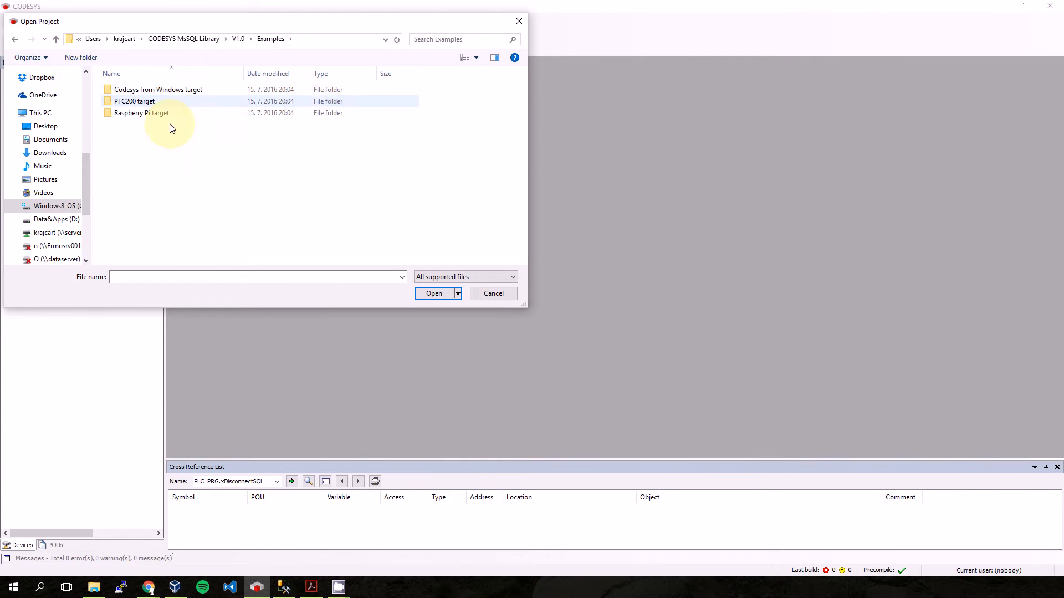
double_click(141, 113)
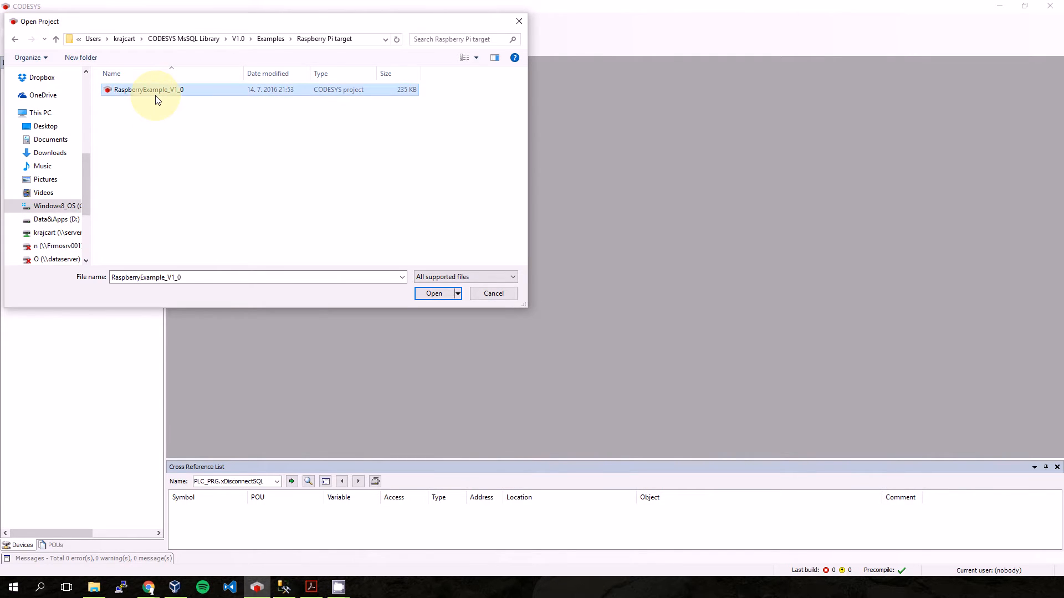
click(433, 293)
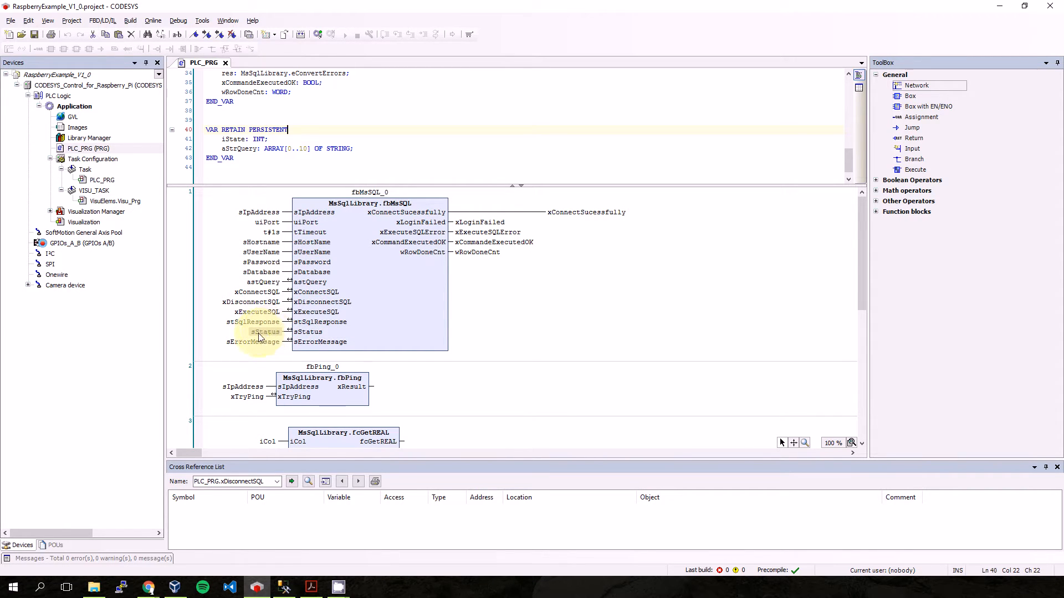
mouse_move(253, 341)
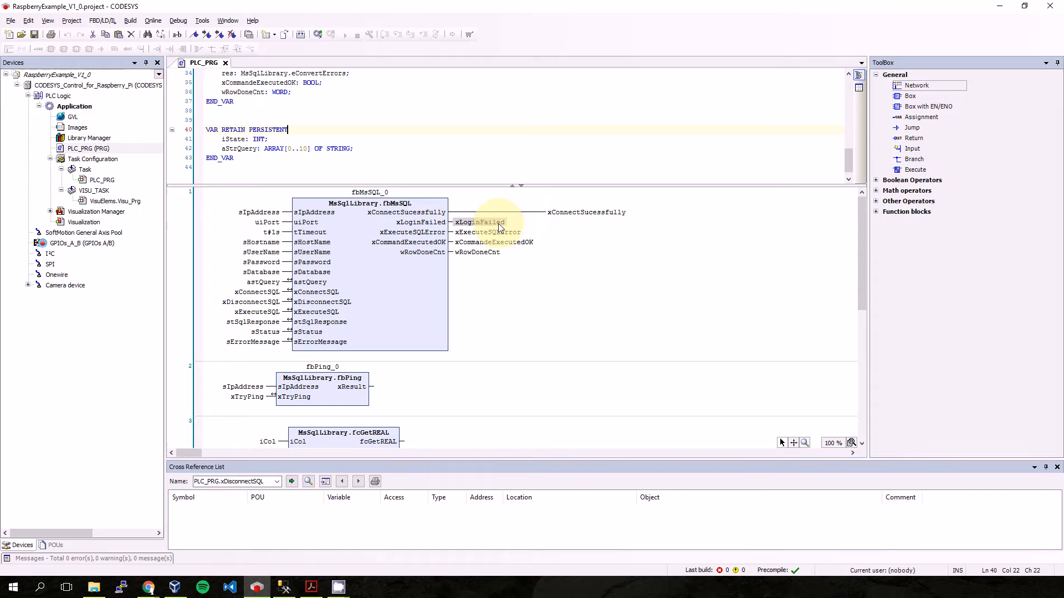
mouse_move(488, 232)
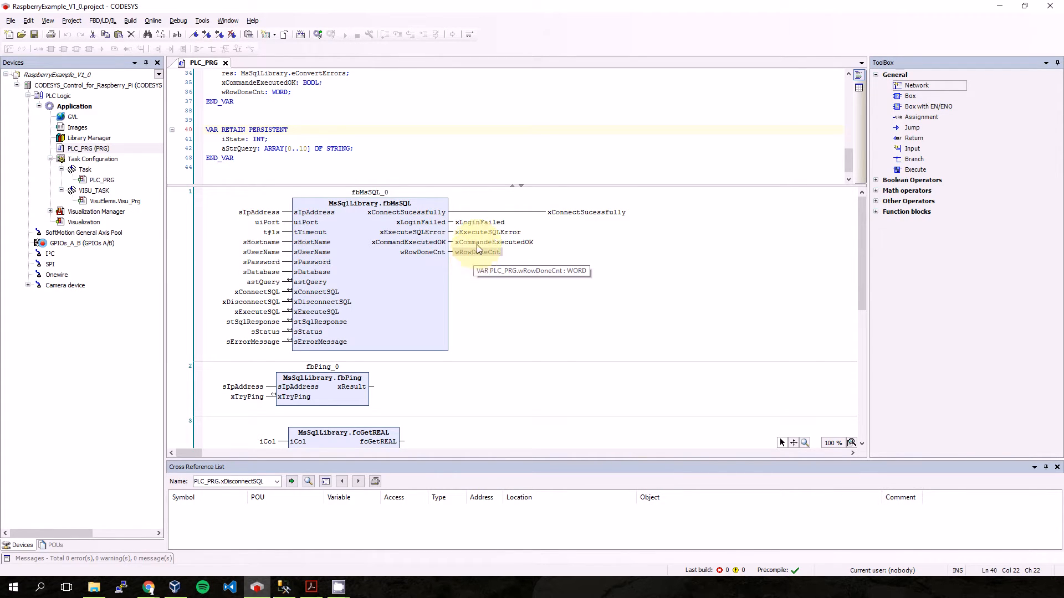
scroll(down, 3)
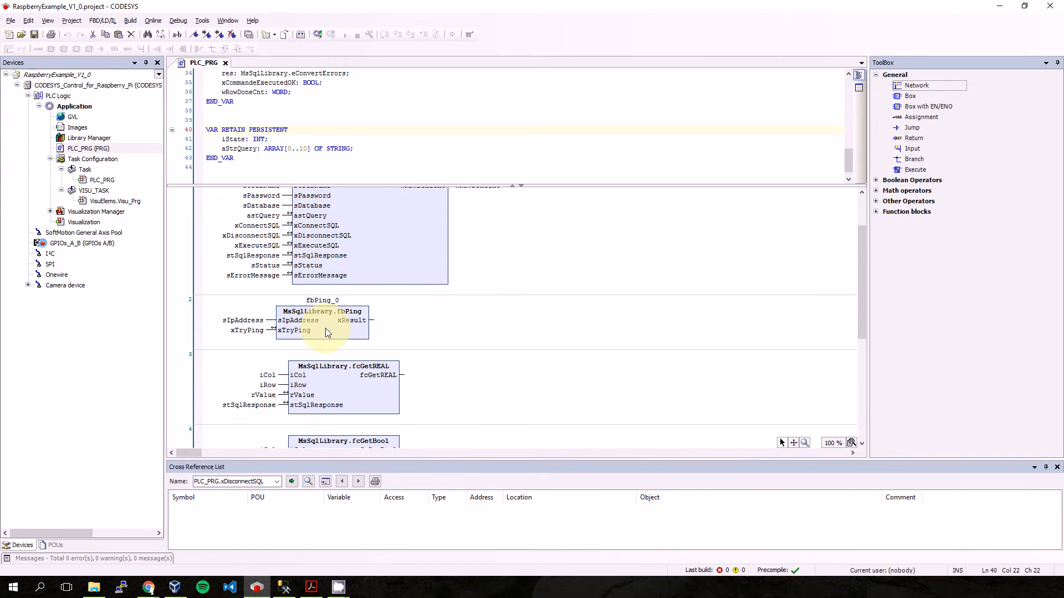
mouse_move(348, 321)
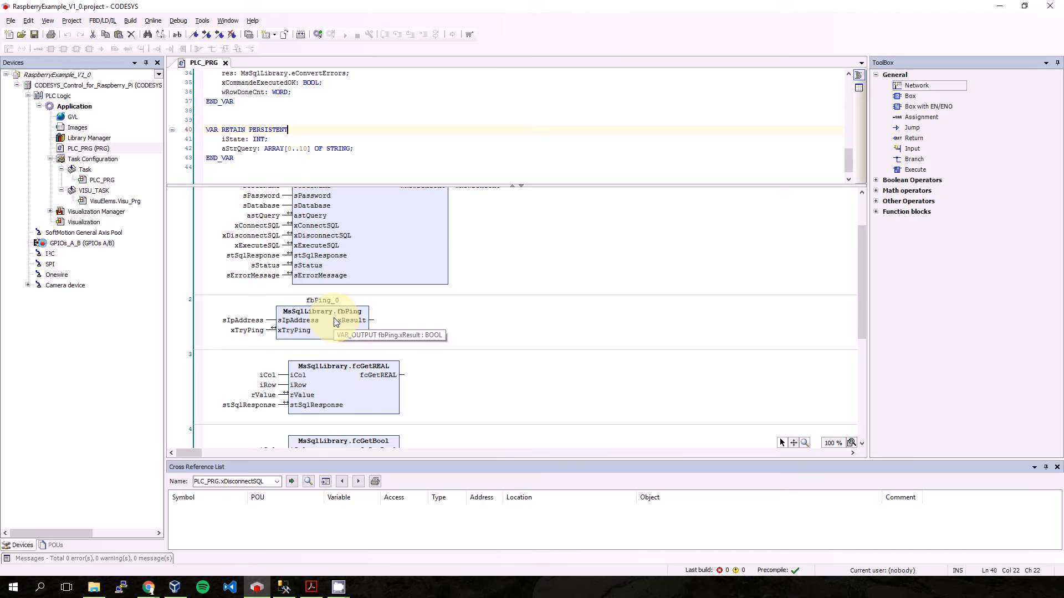
mouse_move(336, 334)
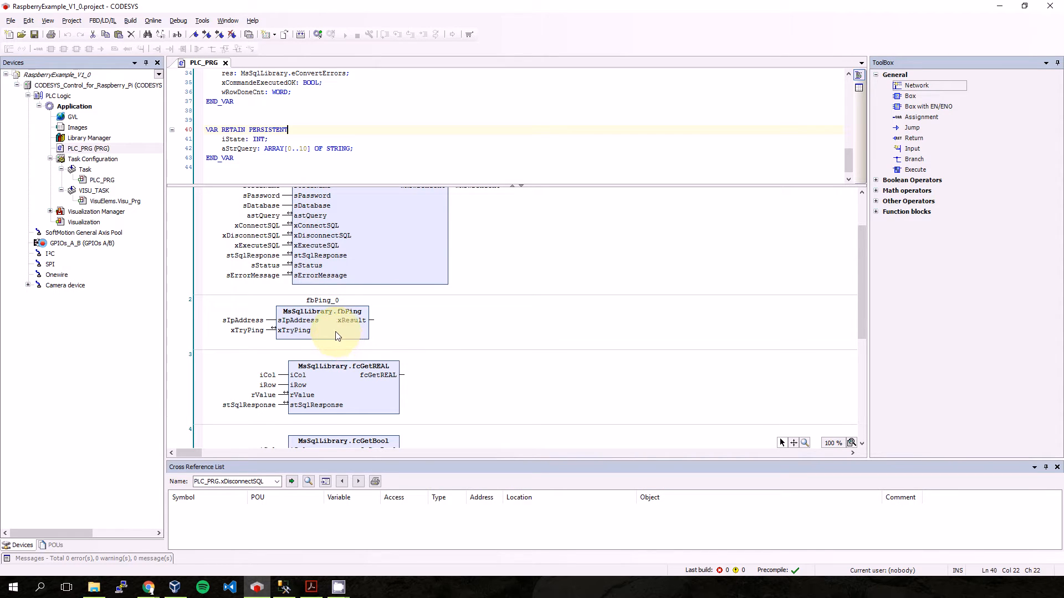
scroll(down, 3)
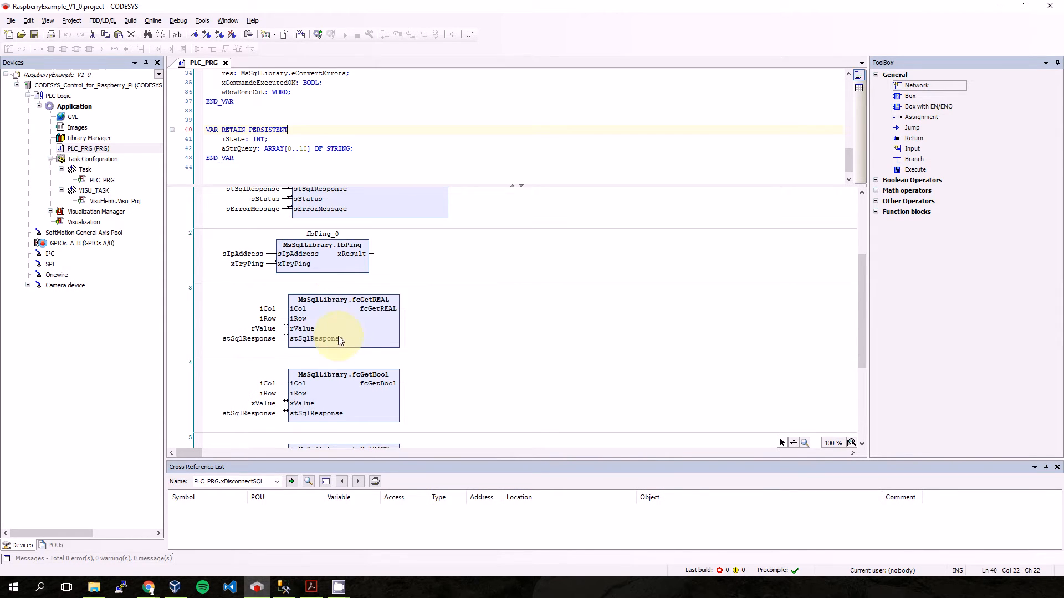
scroll(down, 3)
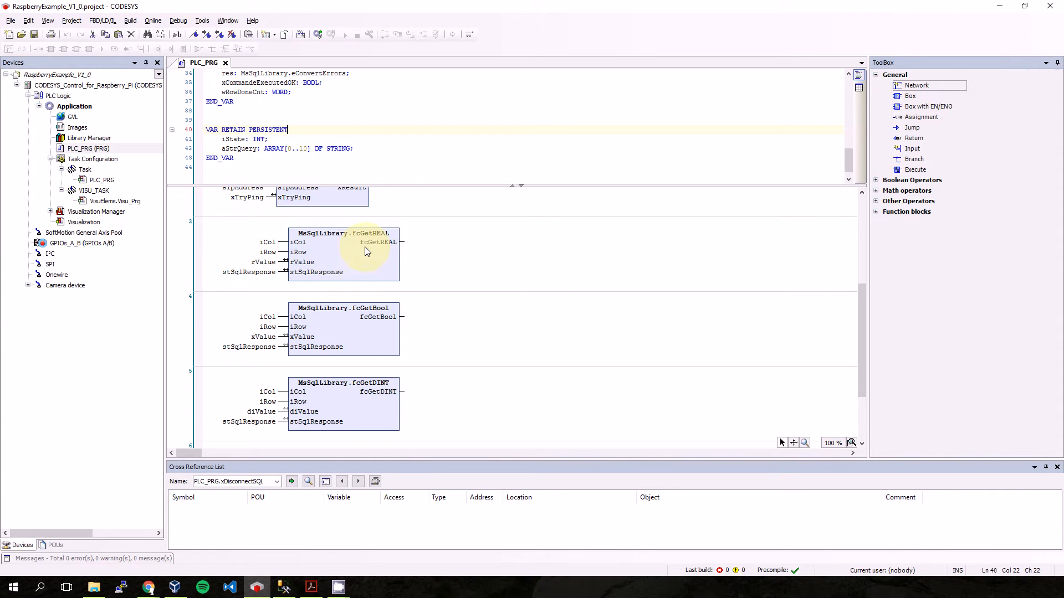
mouse_move(357, 256)
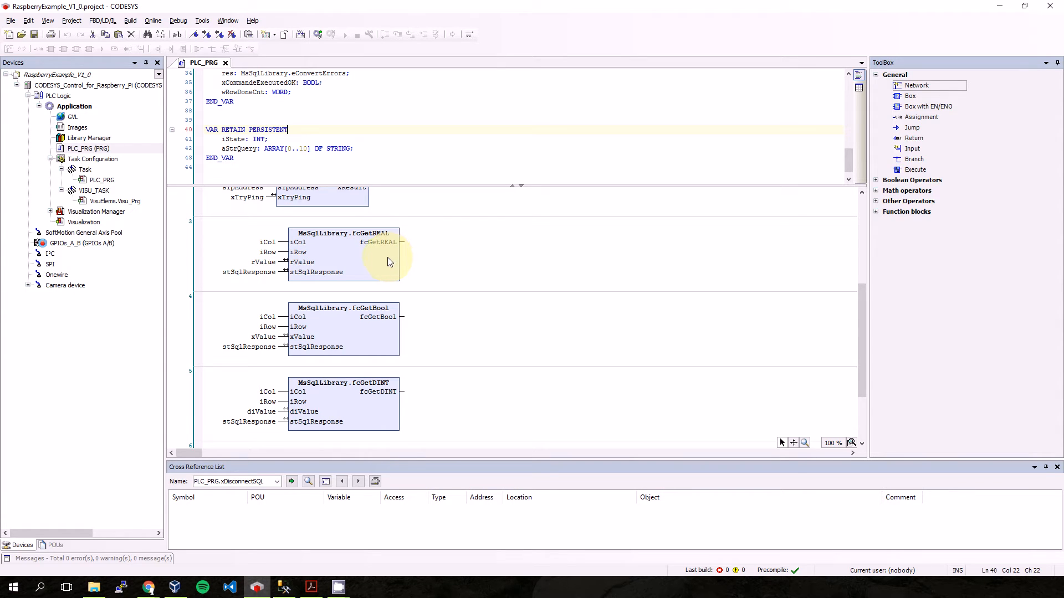
mouse_move(372, 325)
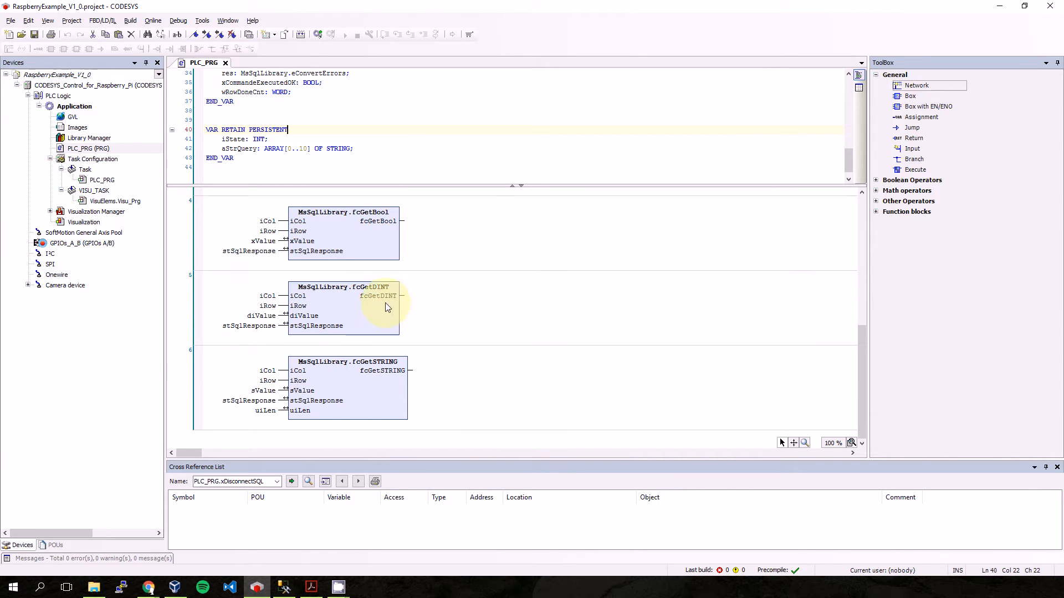
mouse_move(379, 310)
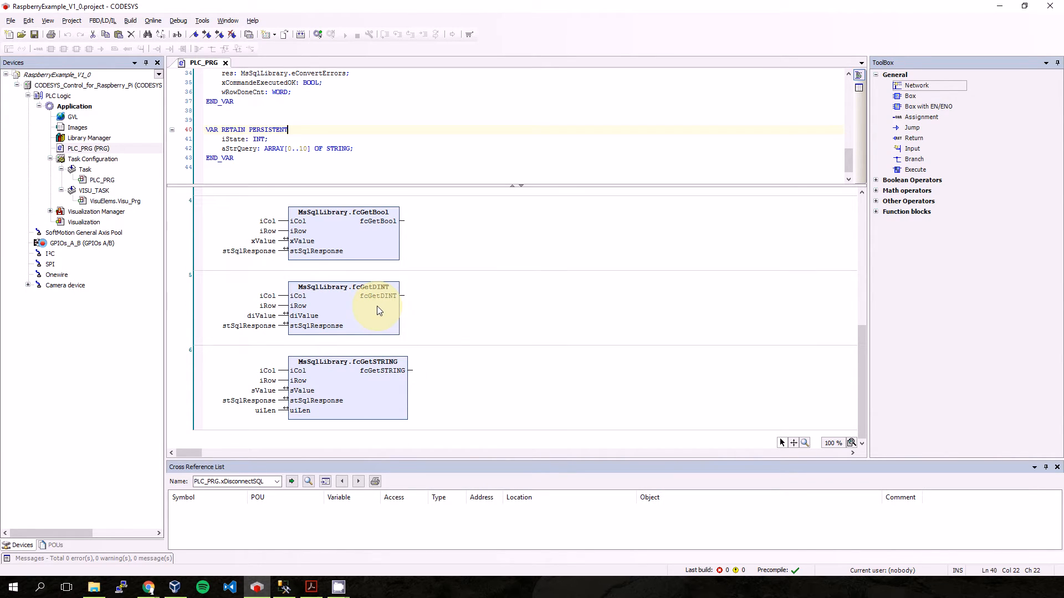
mouse_move(390, 358)
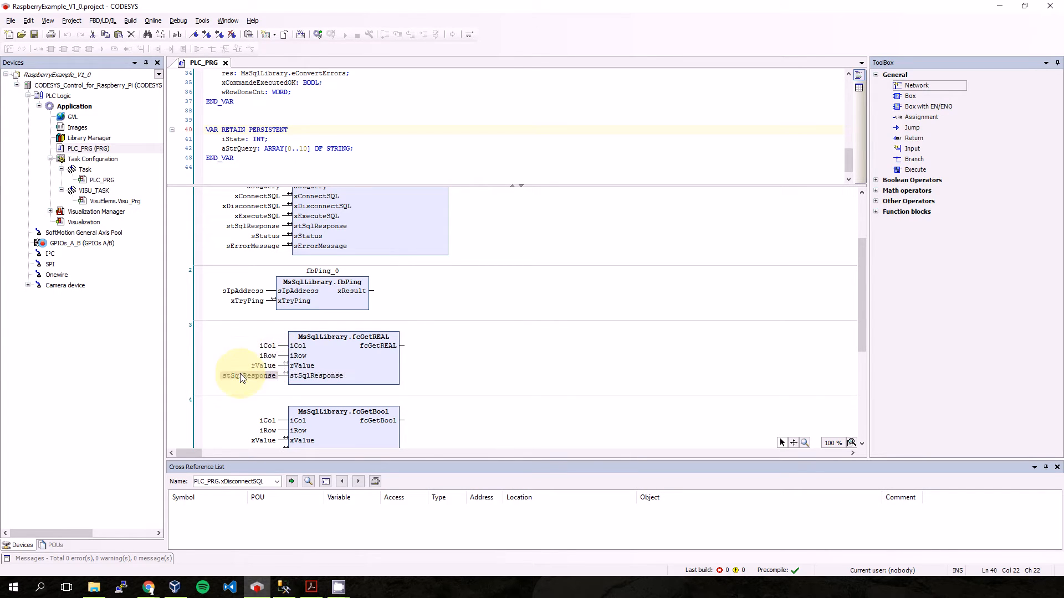
mouse_move(251, 383)
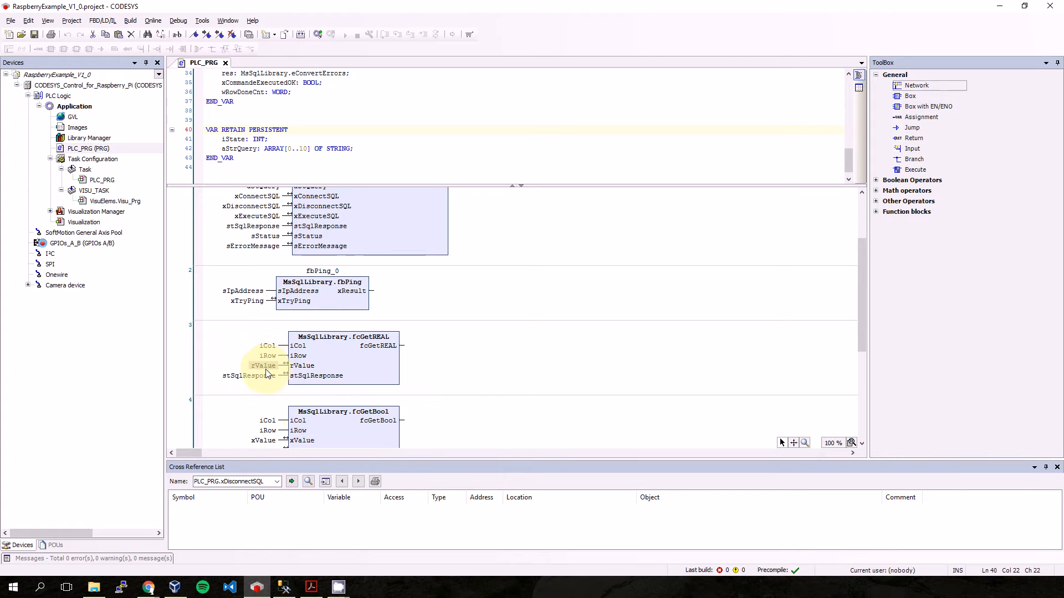
mouse_move(268, 366)
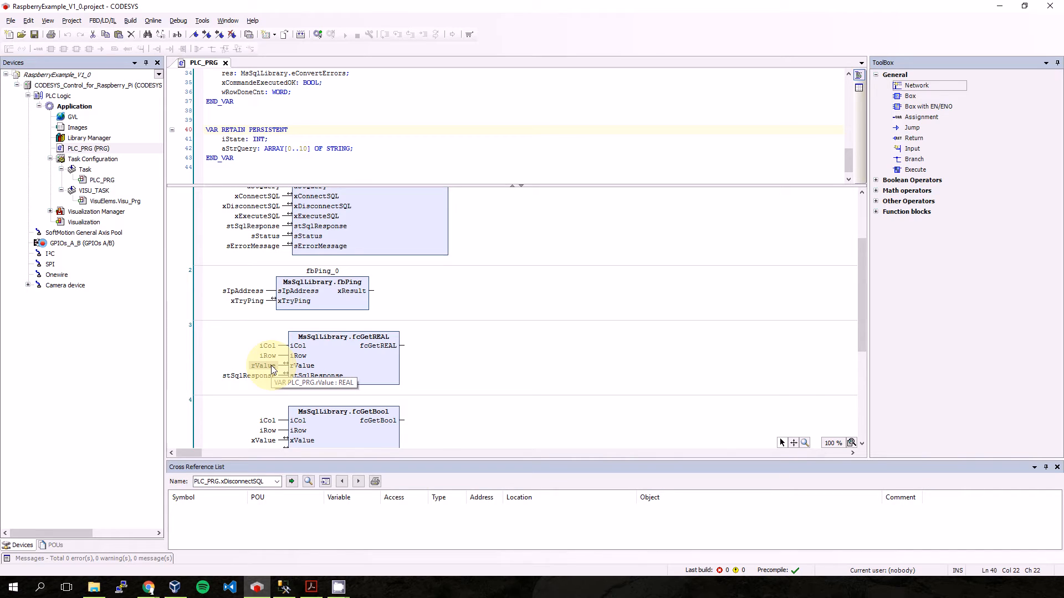
mouse_move(342, 367)
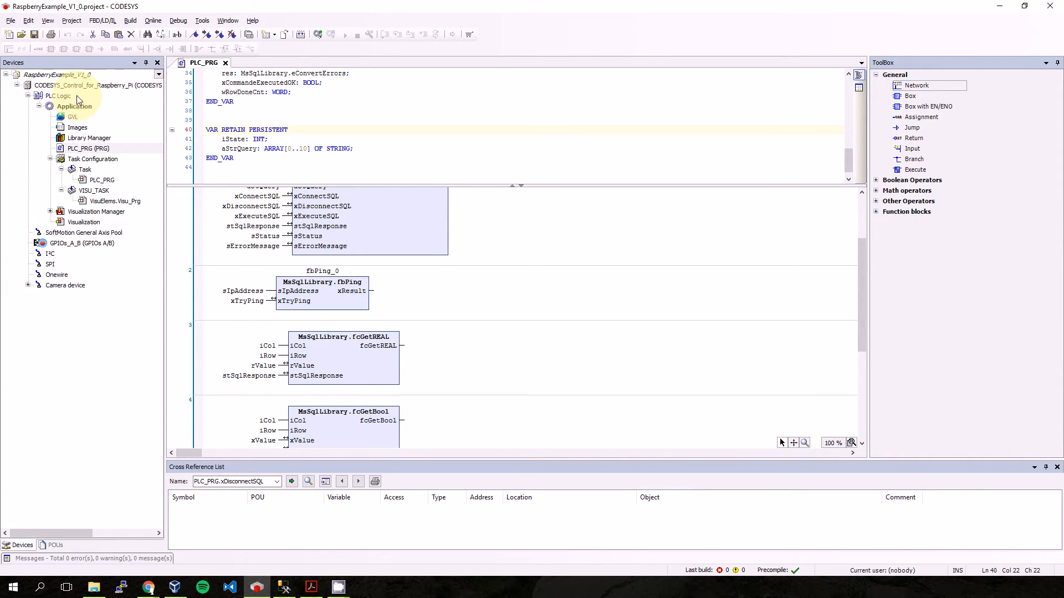
click(96, 86)
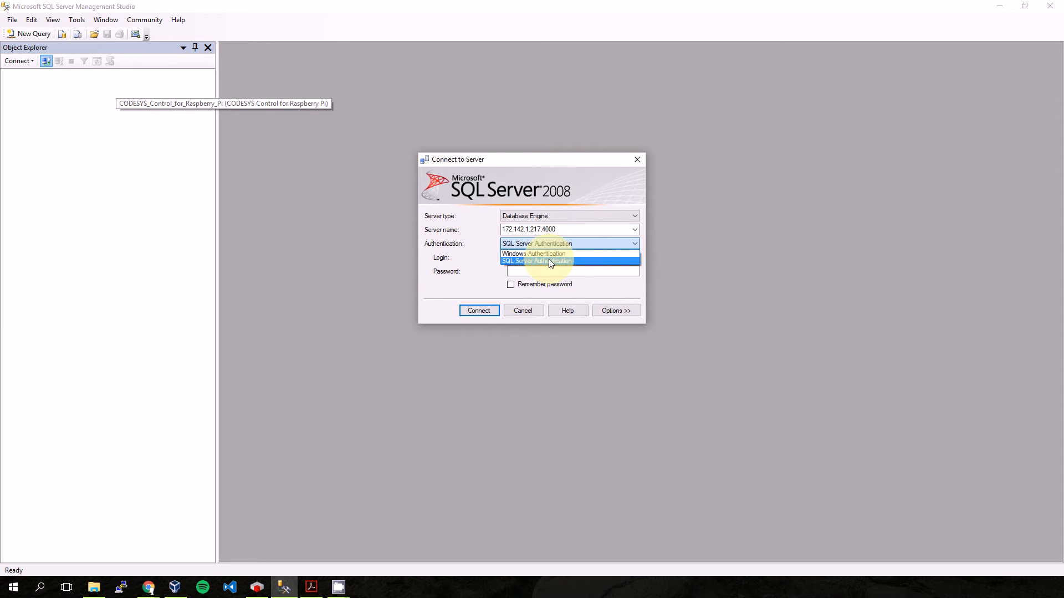
Step: Connect to the server with SQL Server authentication as testPLC
click(536, 262)
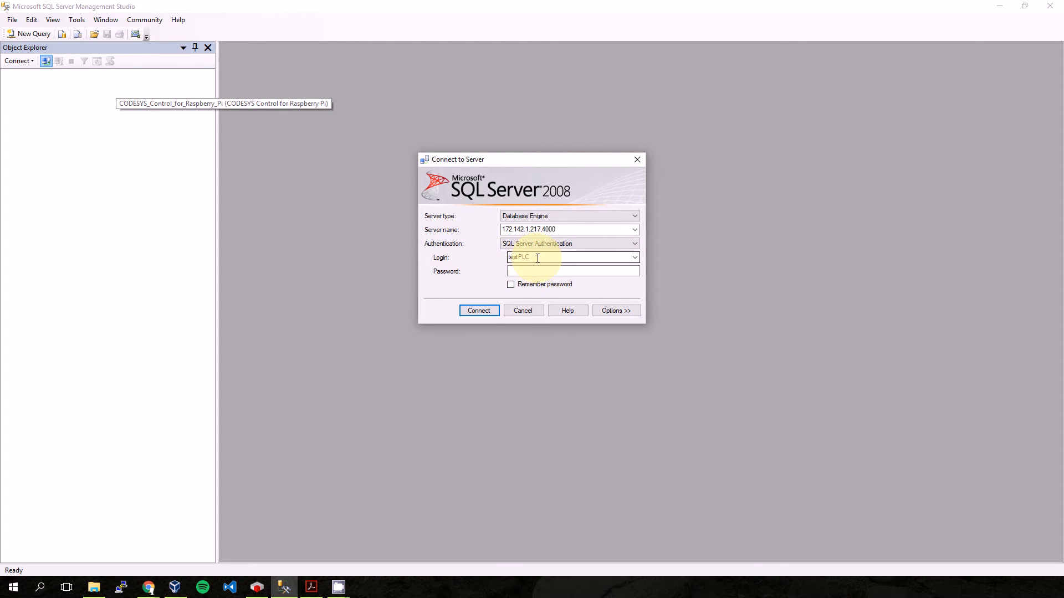
click(572, 271)
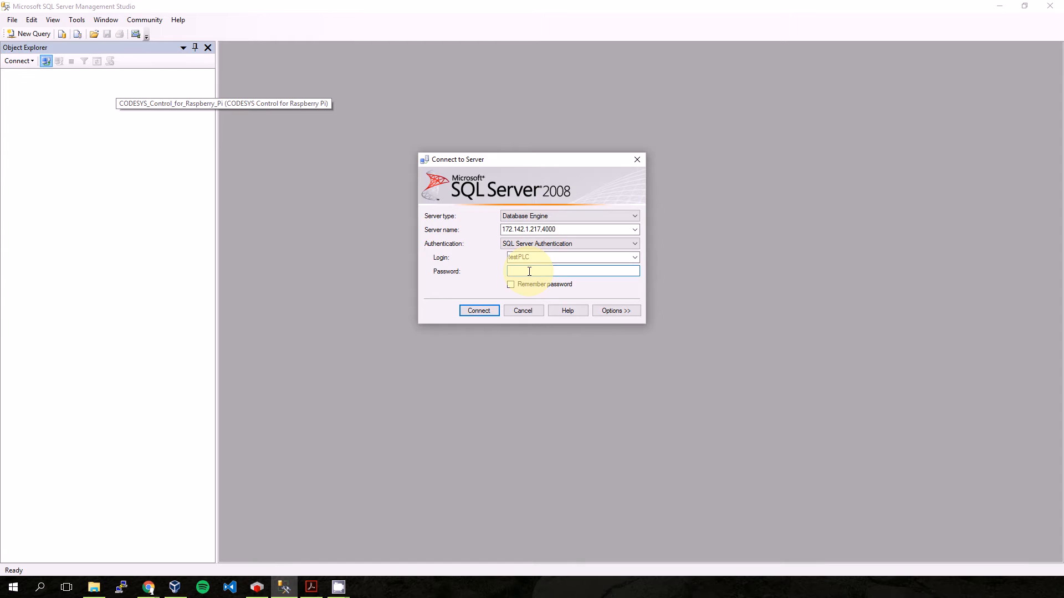
text(****)
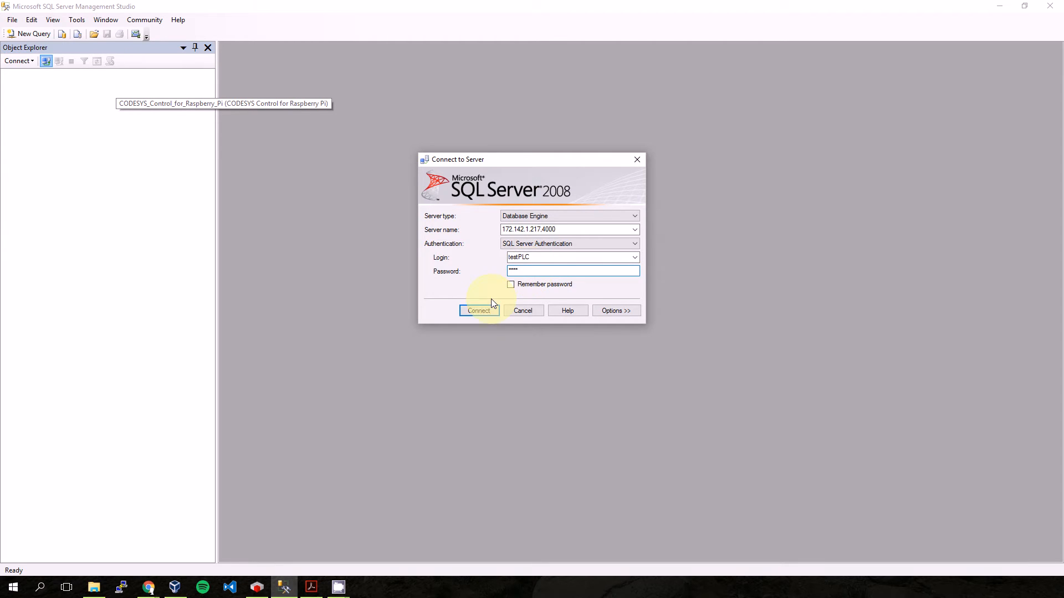
click(479, 310)
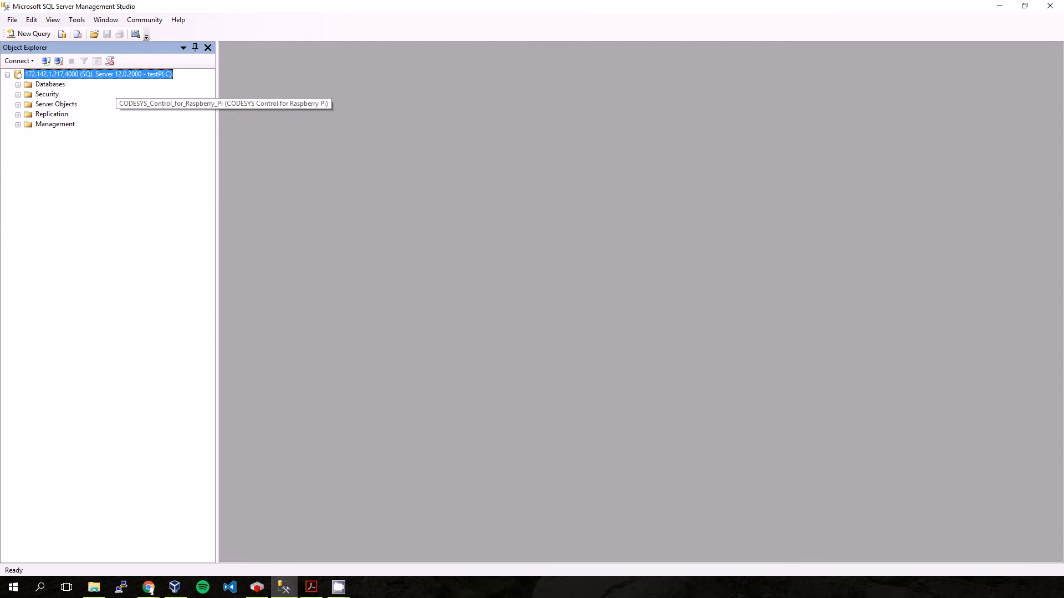
Step: Query the top 1000 rows of dbo.tblTest in testDB, then disconnect
click(50, 84)
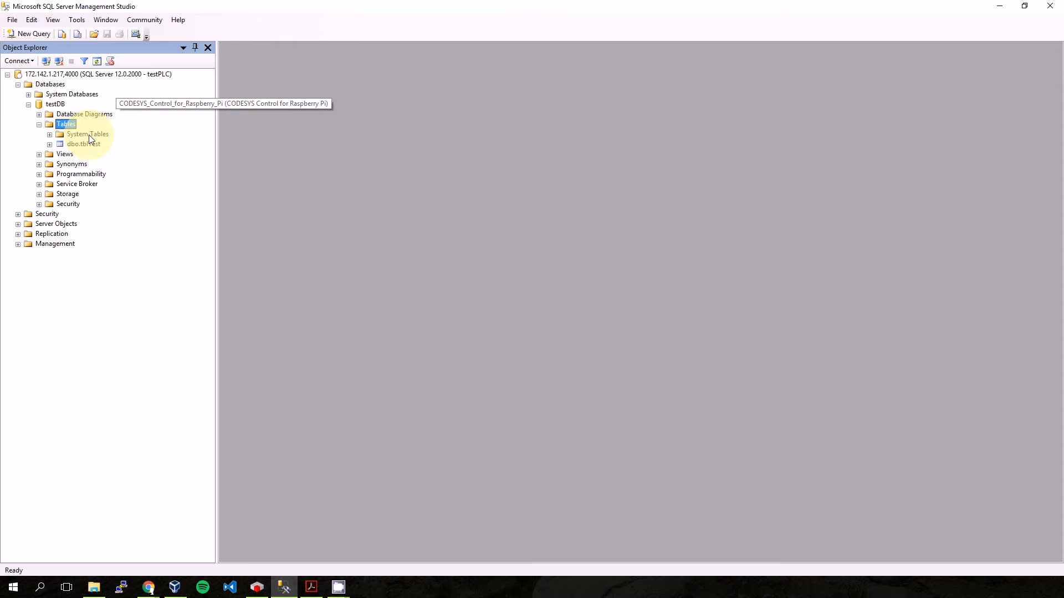
right_click(82, 144)
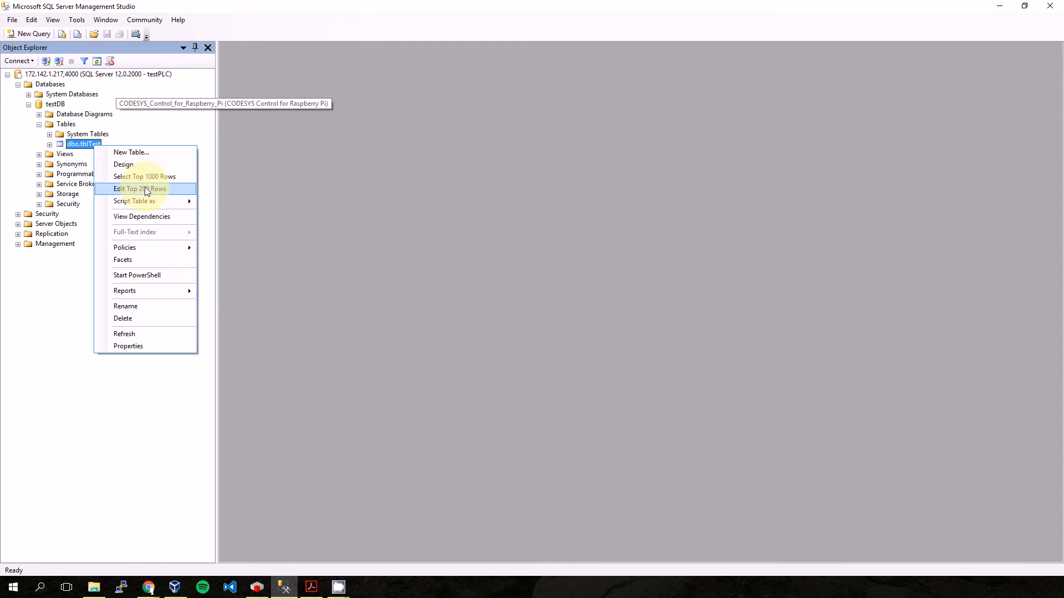
click(144, 177)
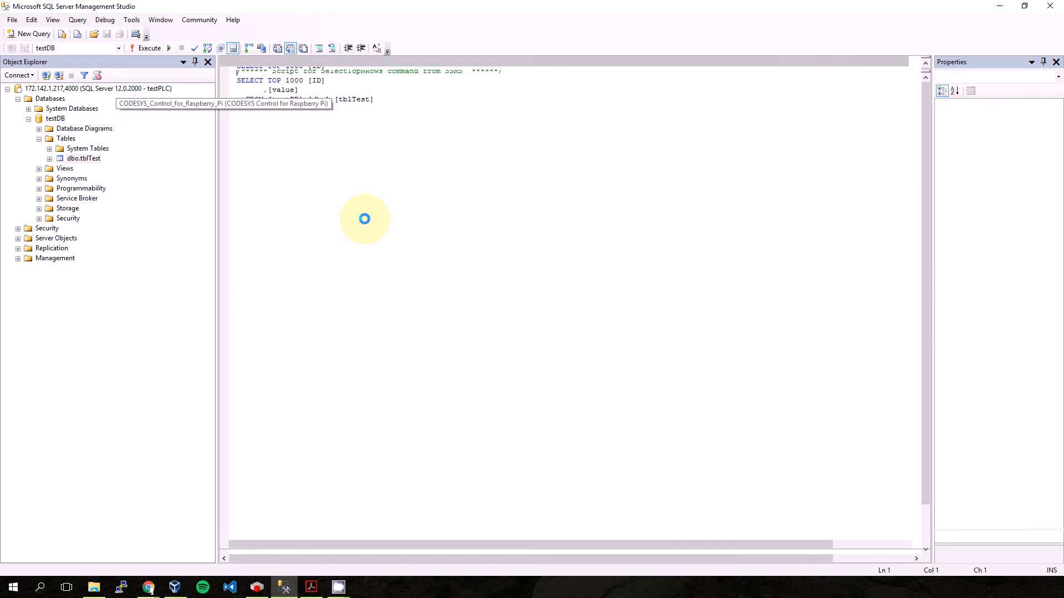
click(147, 48)
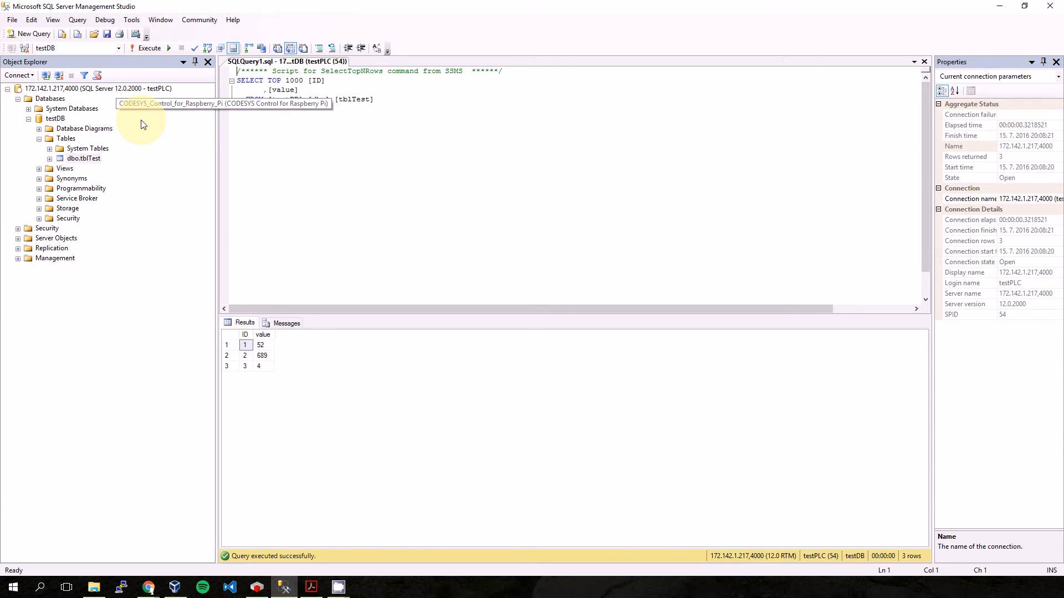
mouse_move(85, 92)
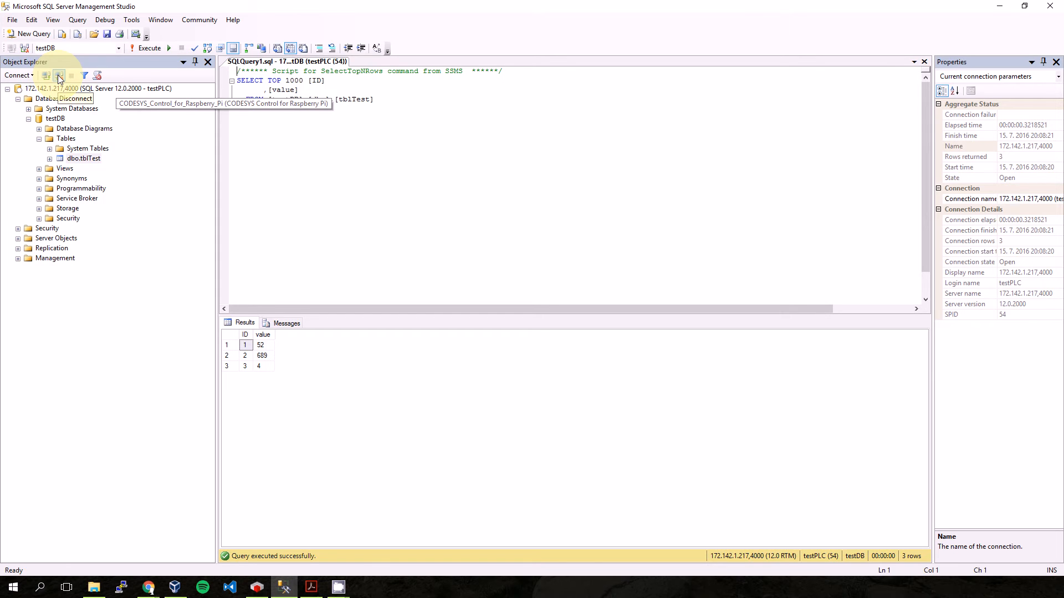
click(256, 588)
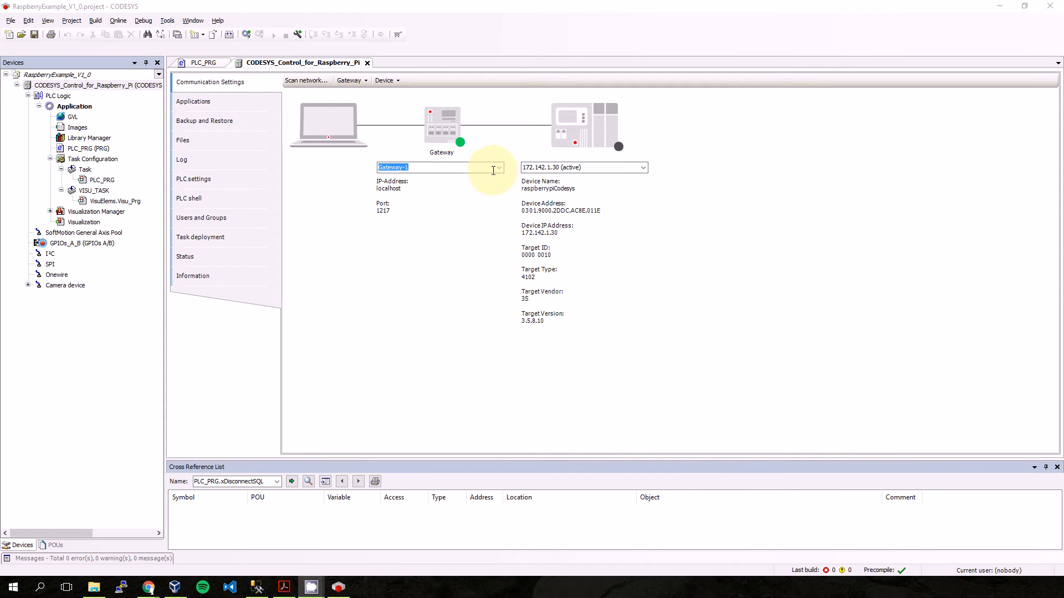
Step: Set the active path, log in, download the application to the Raspberry Pi and start it
click(584, 167)
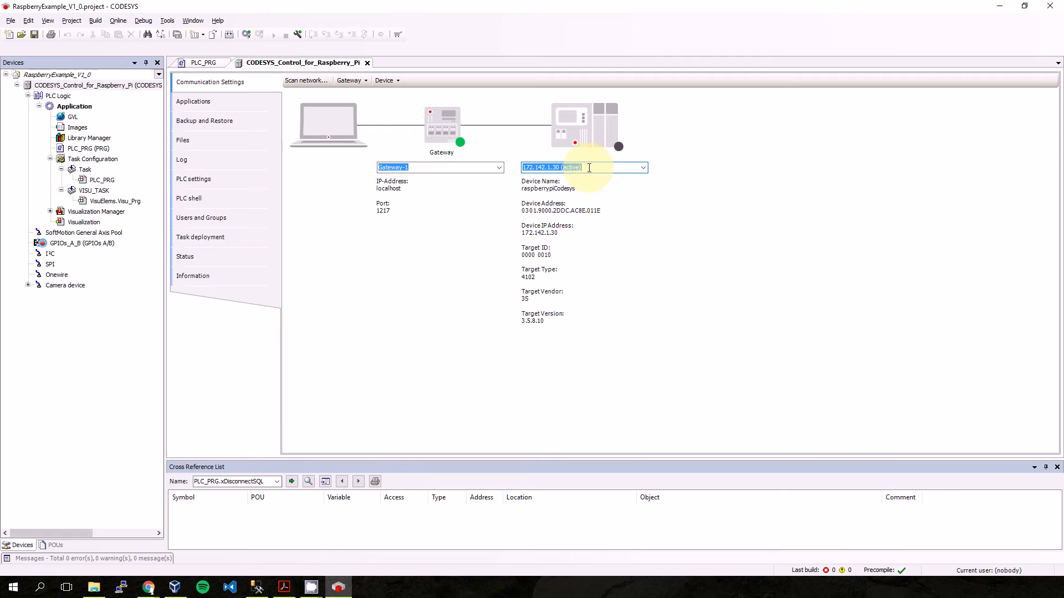
click(306, 79)
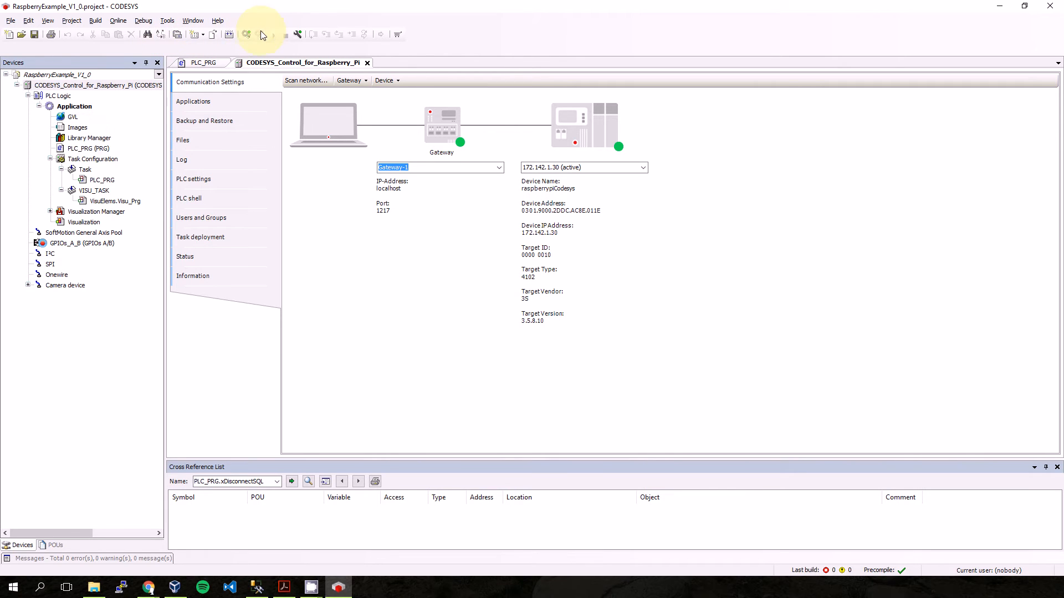
click(261, 34)
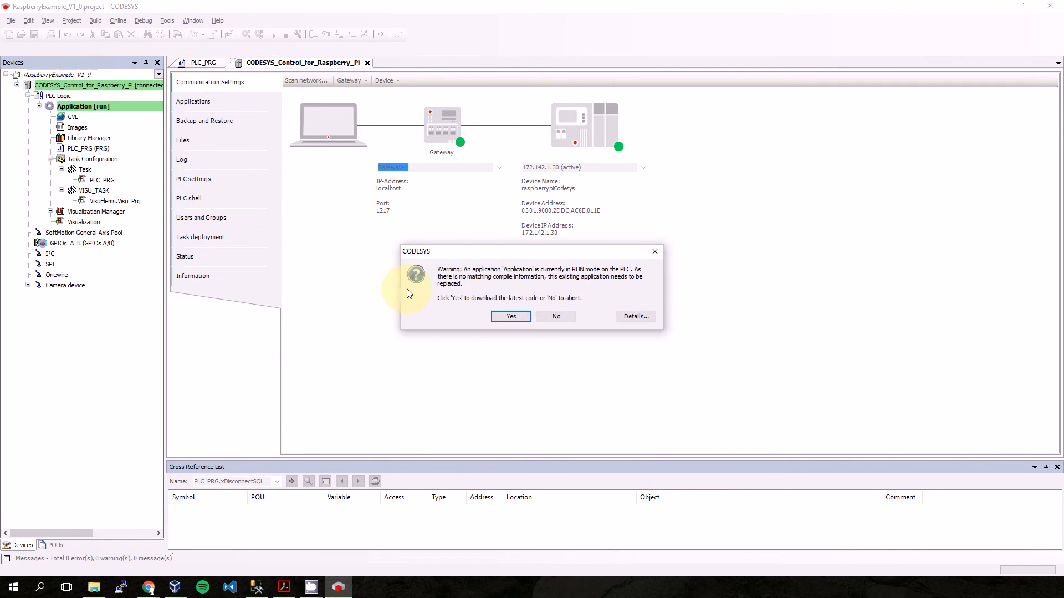
click(509, 316)
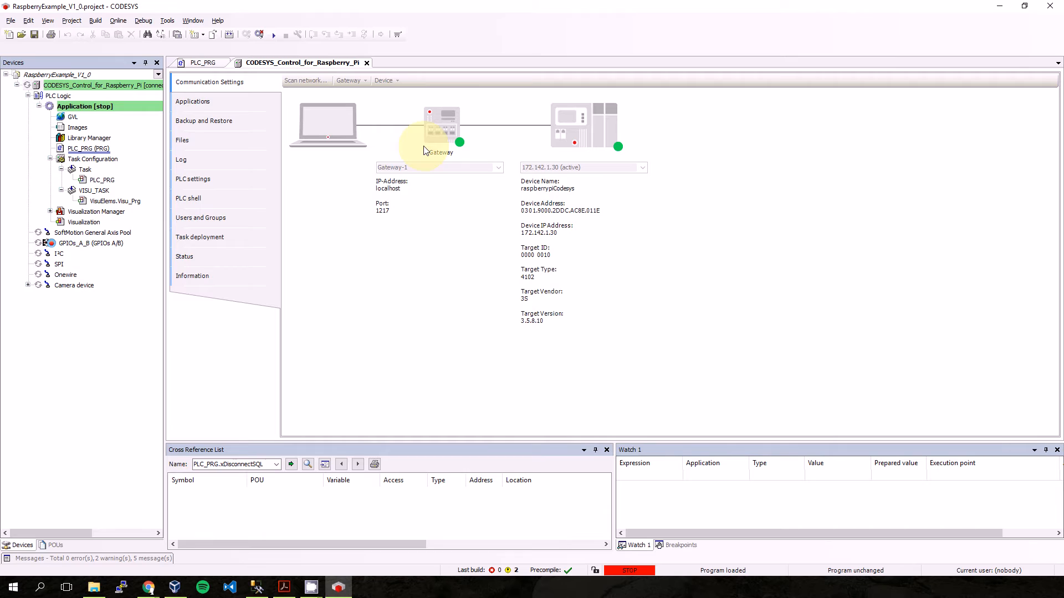
click(272, 34)
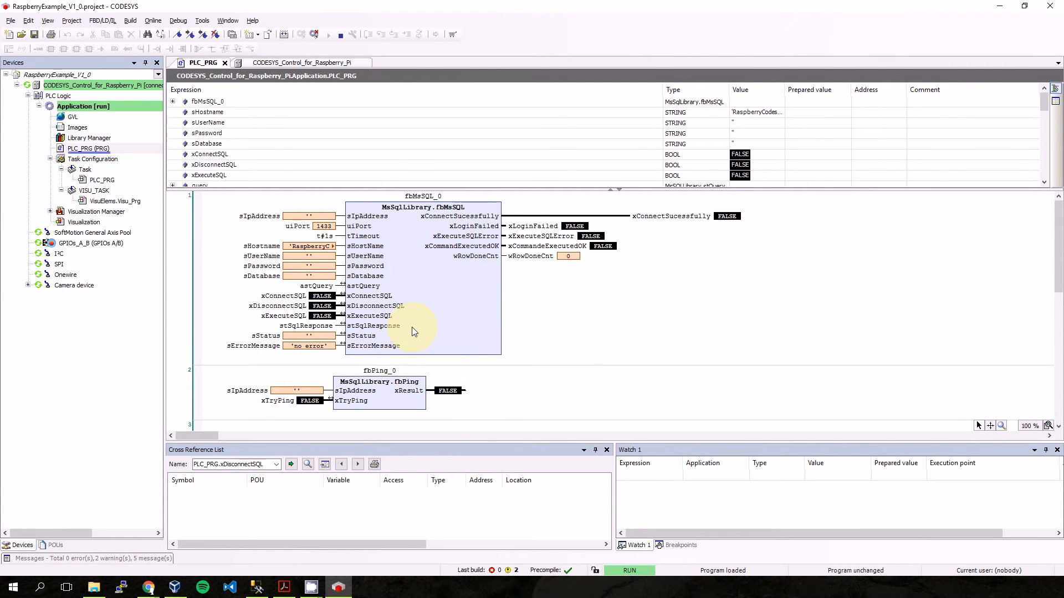
mouse_move(102, 172)
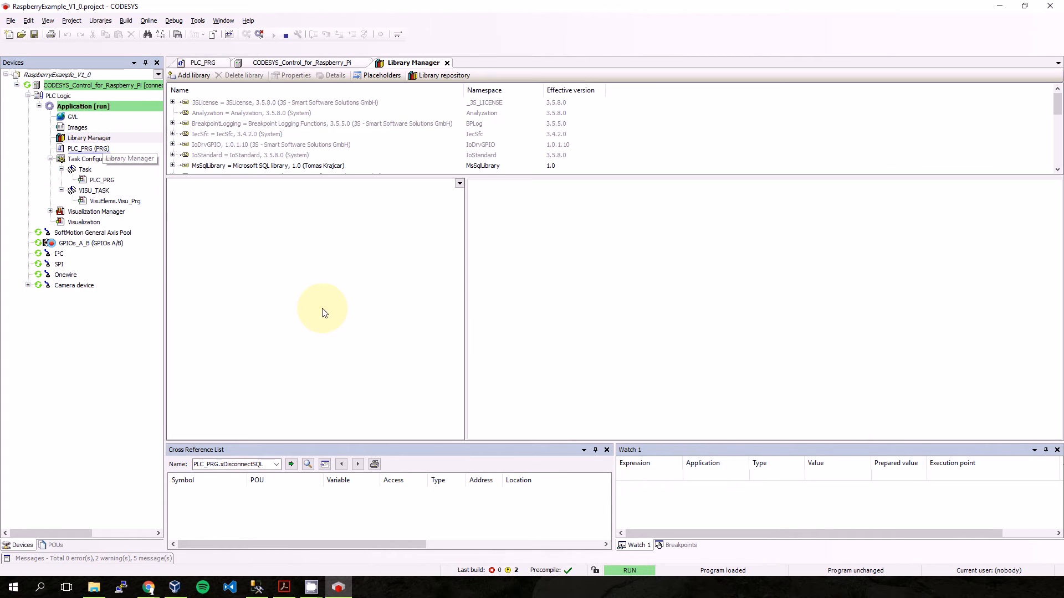
click(269, 165)
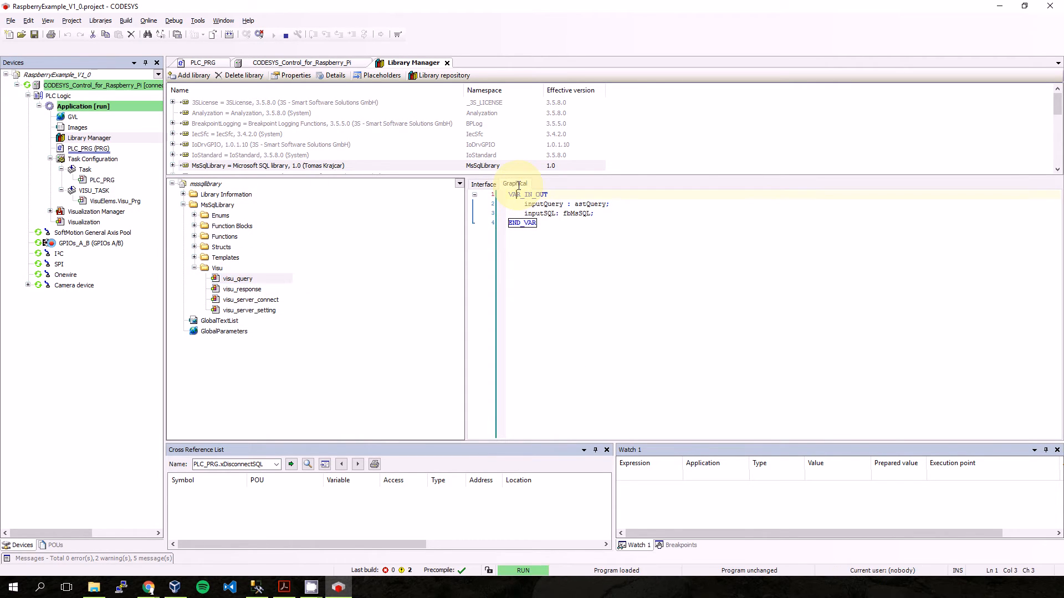
click(514, 182)
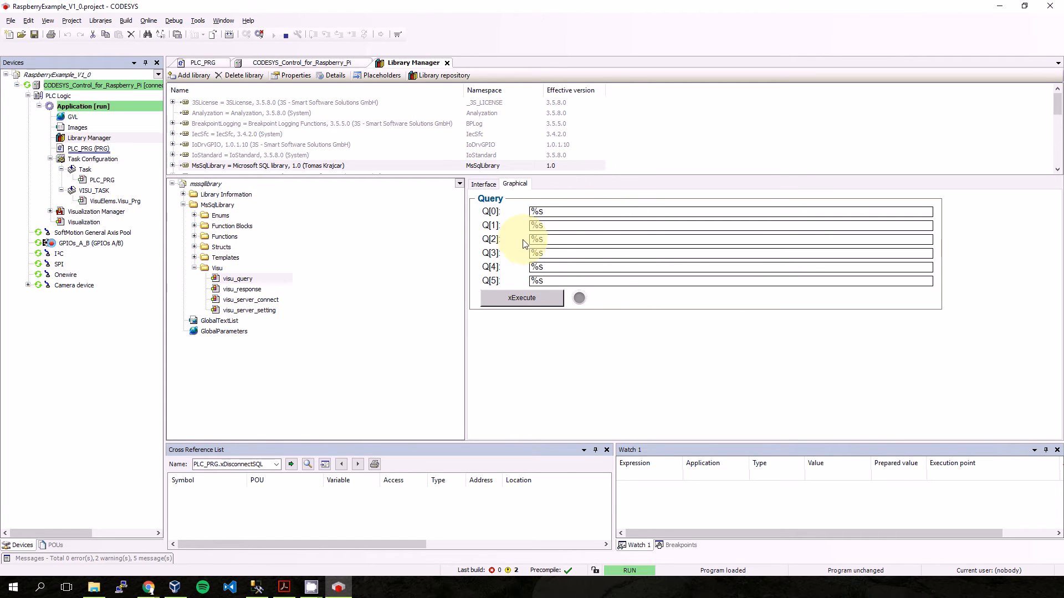
click(241, 289)
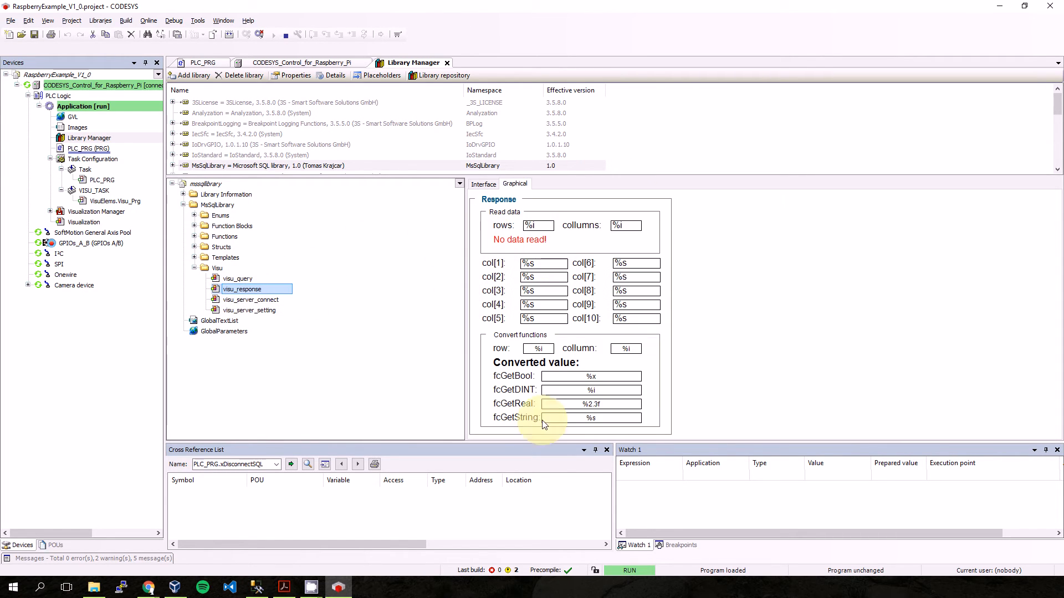
click(251, 299)
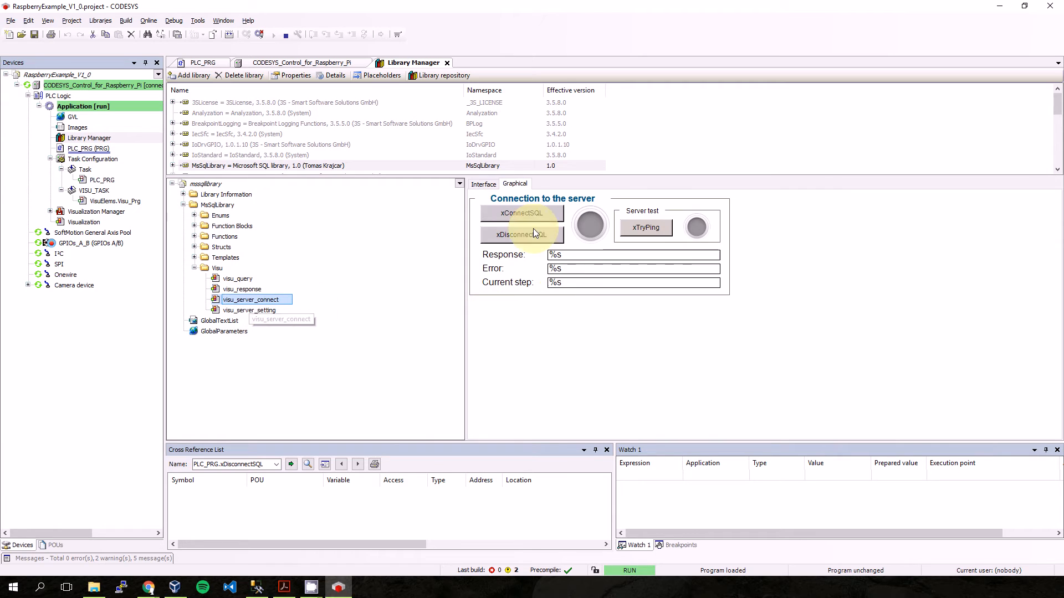
click(249, 311)
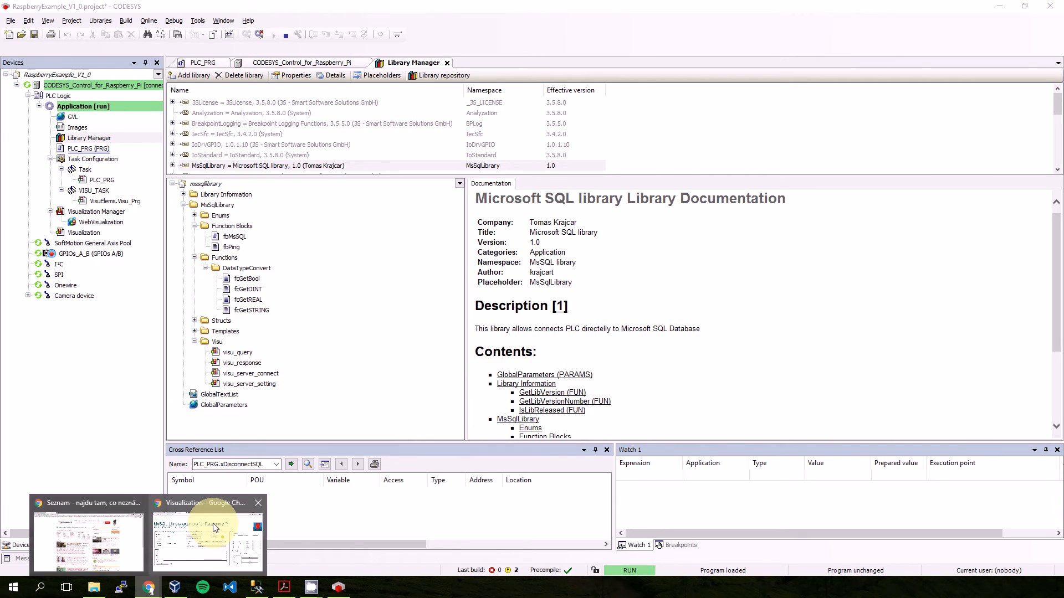
Step: Enter the SQL server IP address starting 172 in the web visualization
click(207, 536)
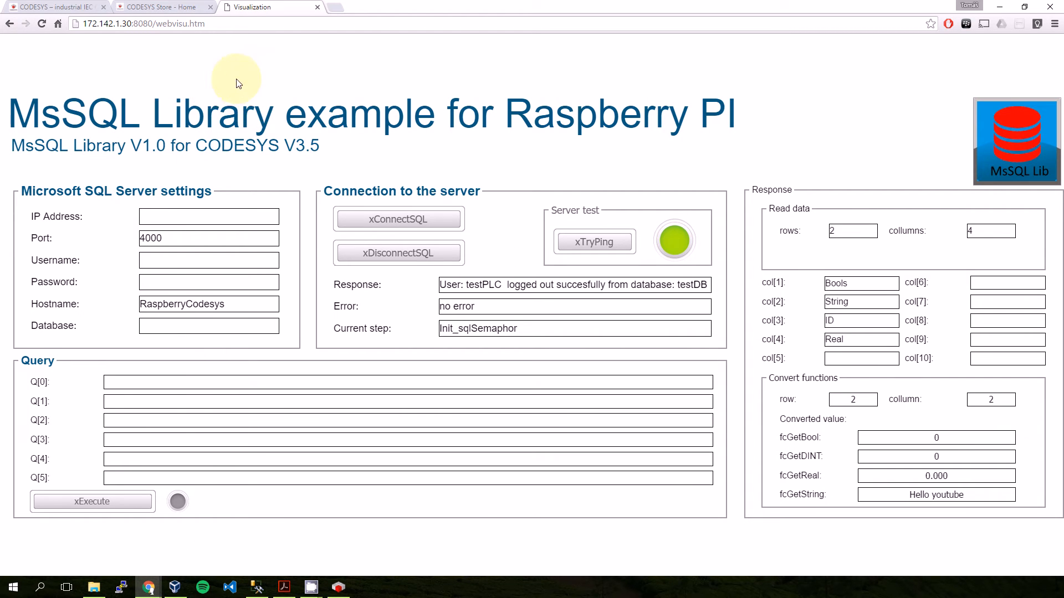
mouse_move(208, 216)
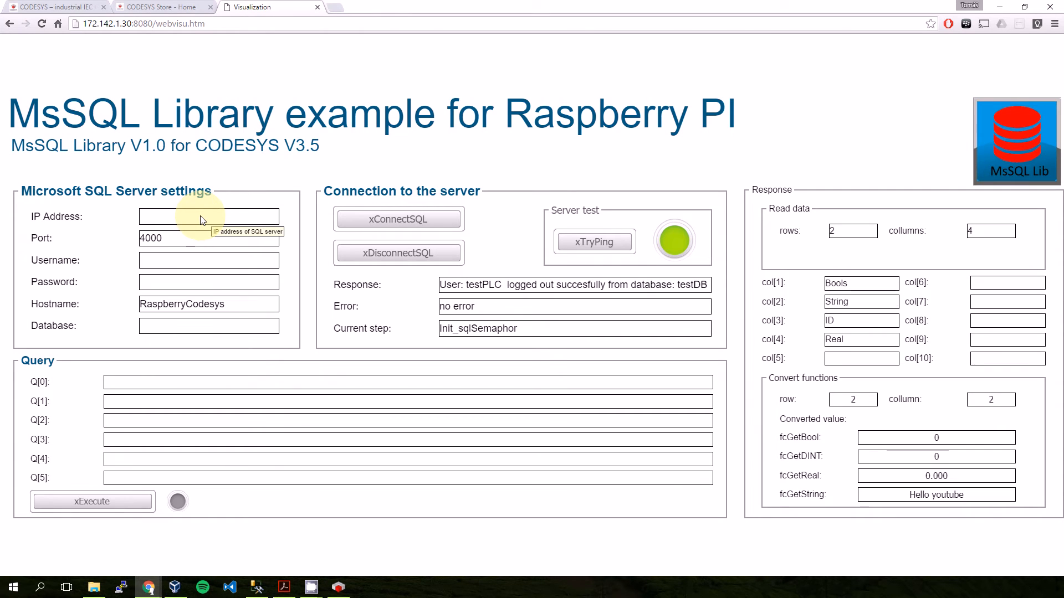
mouse_move(117, 242)
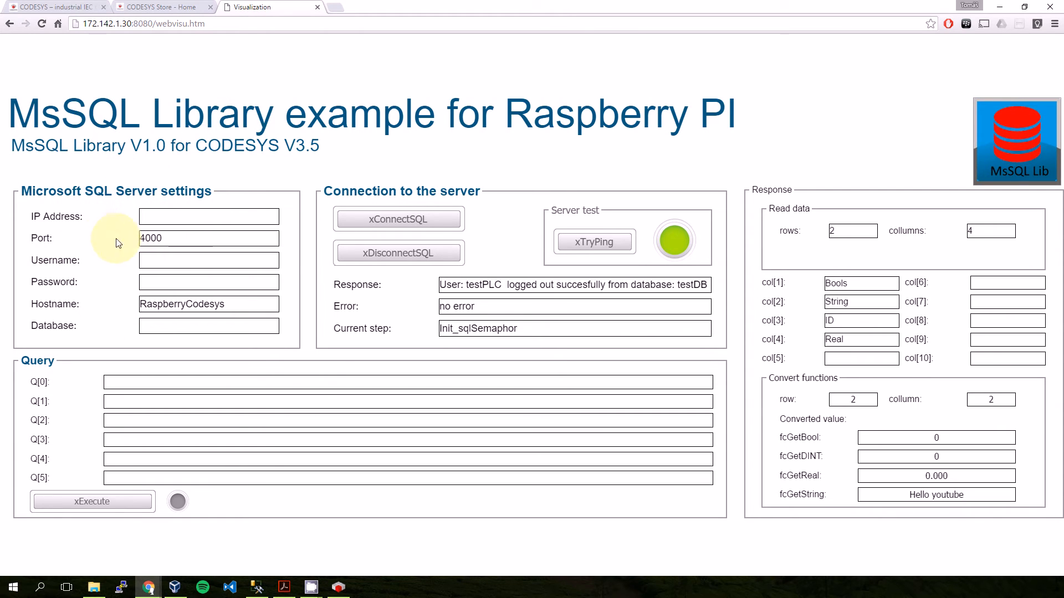
click(208, 216)
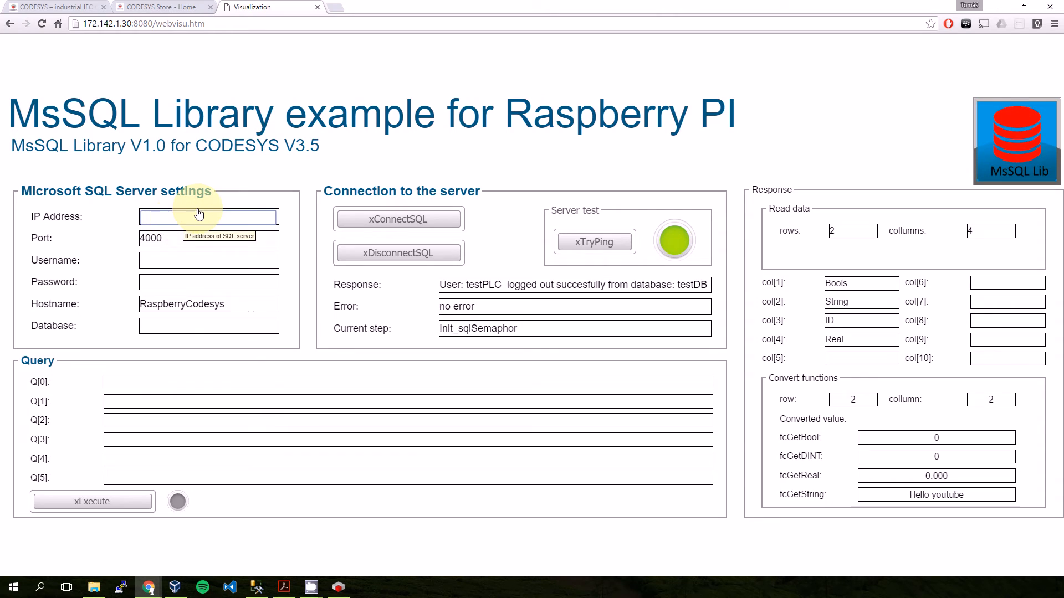
text(172.142.1.217)
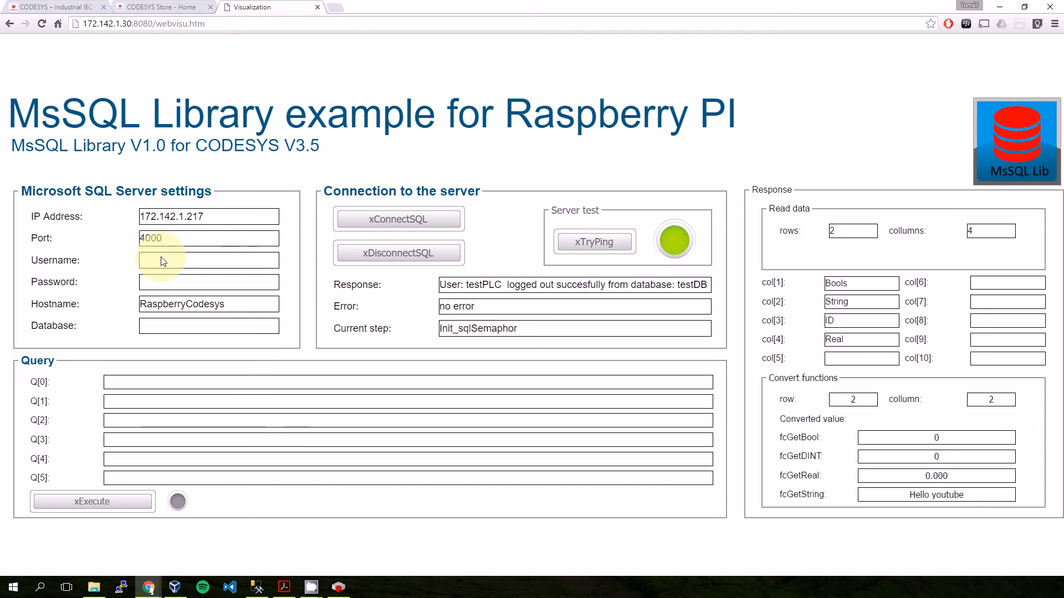
Step: Fill in username test, the password and database testDB
click(208, 259)
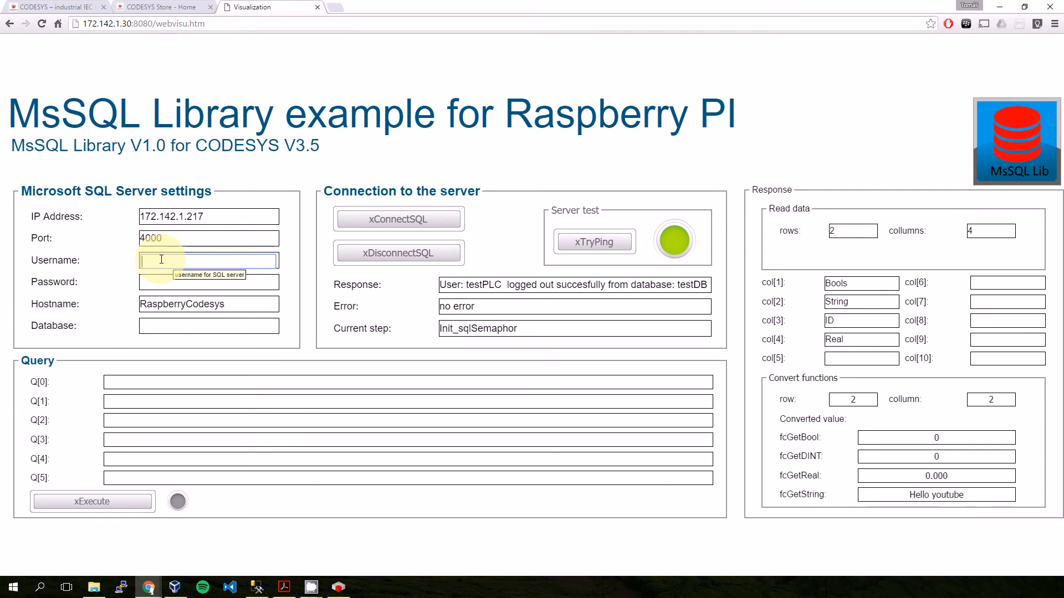
text(testPLC)
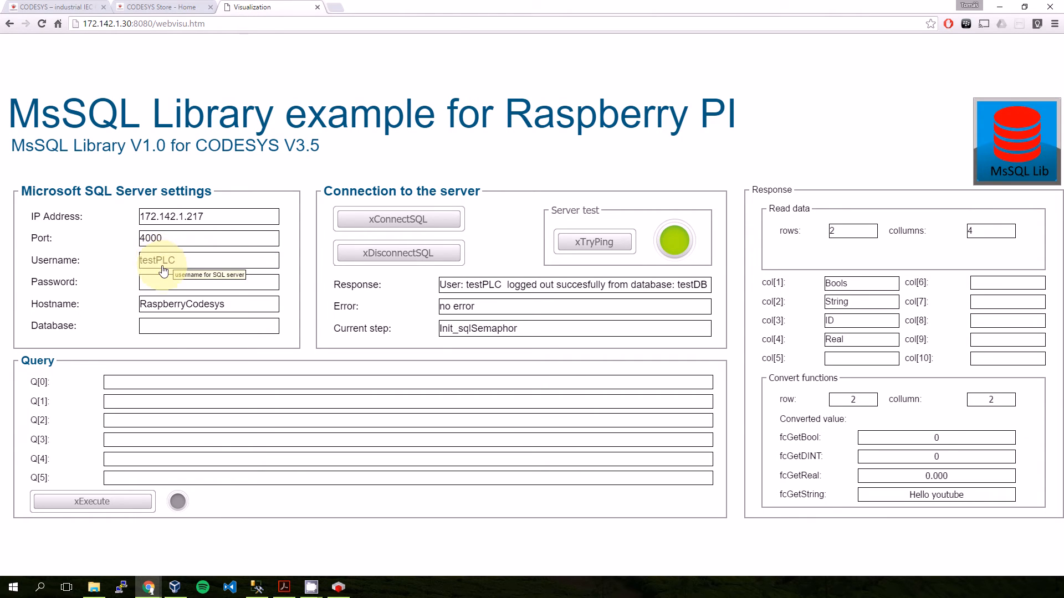
click(209, 283)
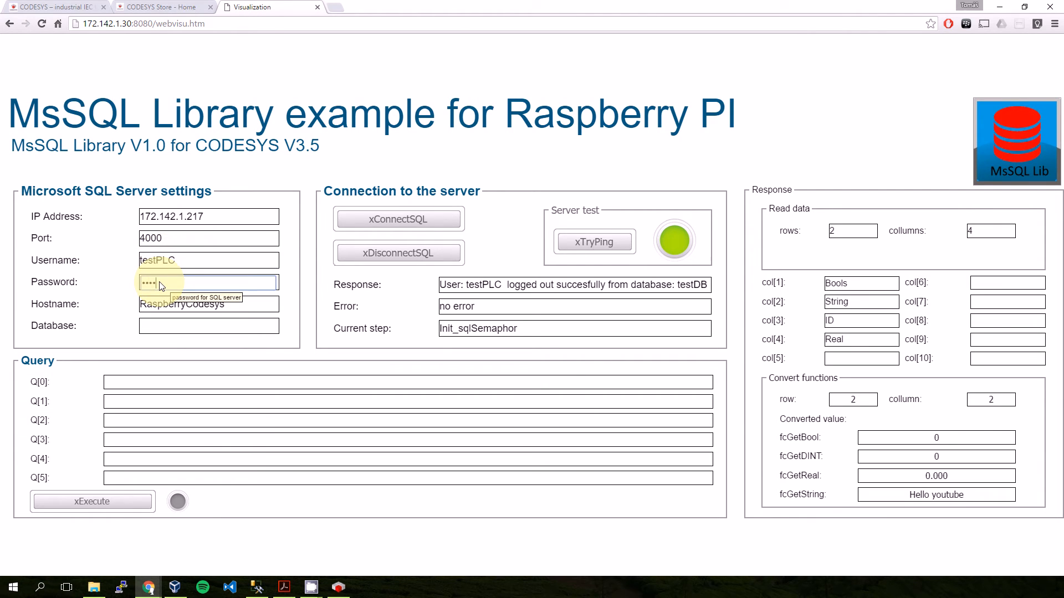
click(208, 326)
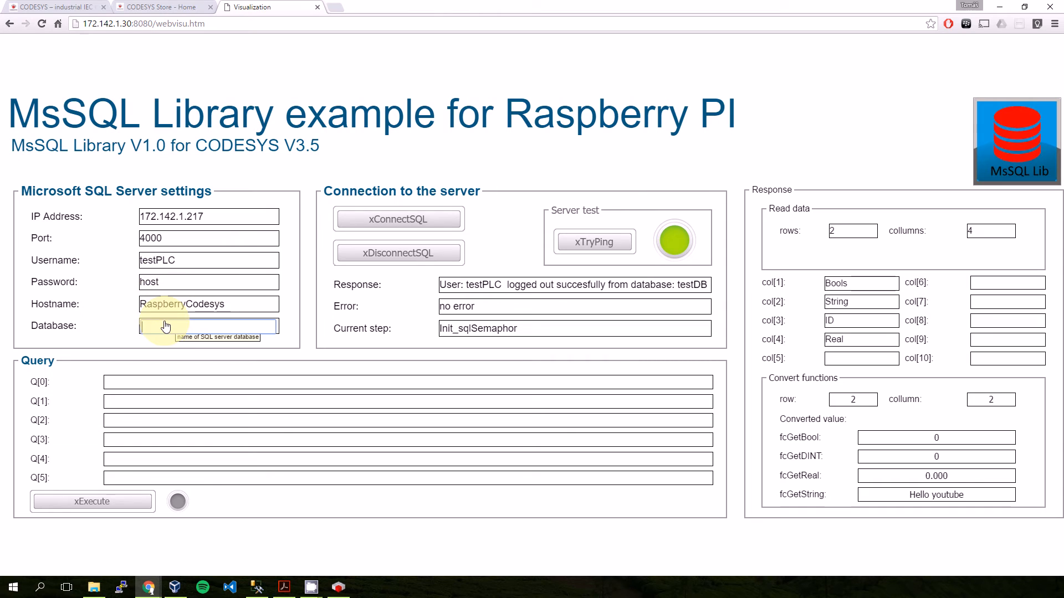
text(testDB)
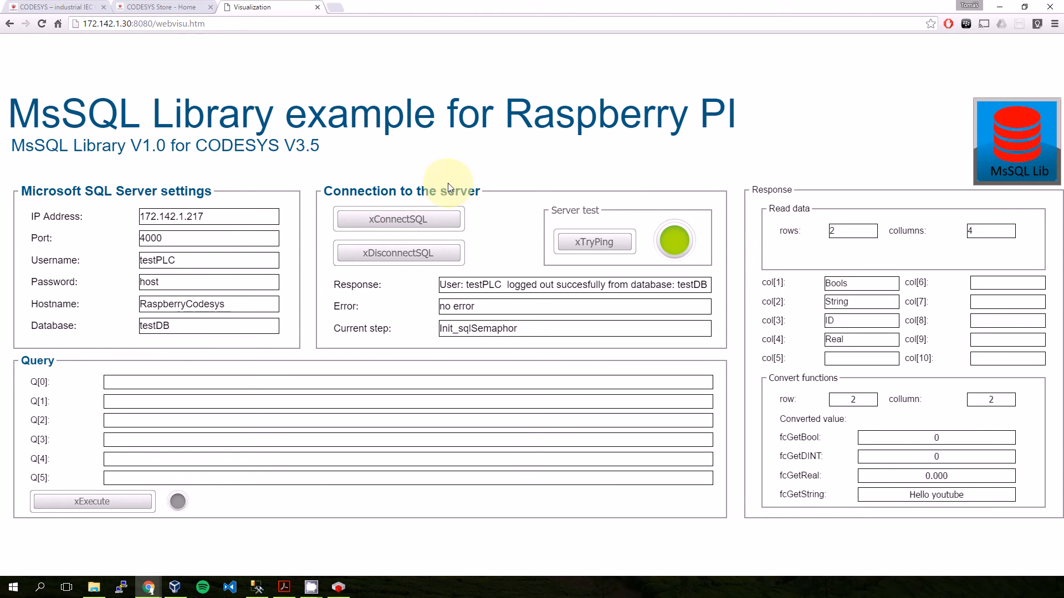
mouse_move(588, 226)
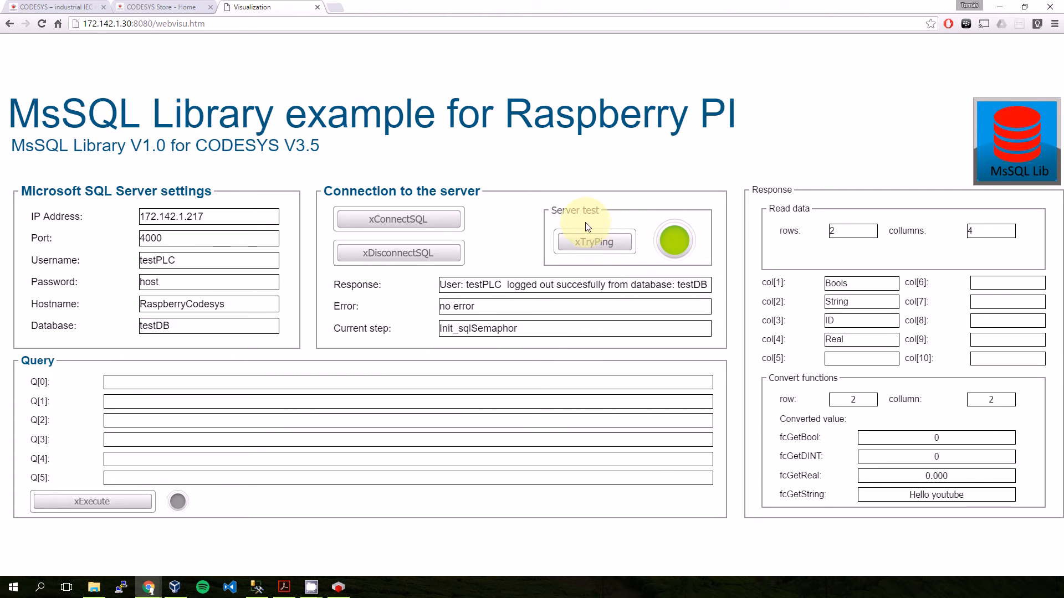
mouse_move(595, 242)
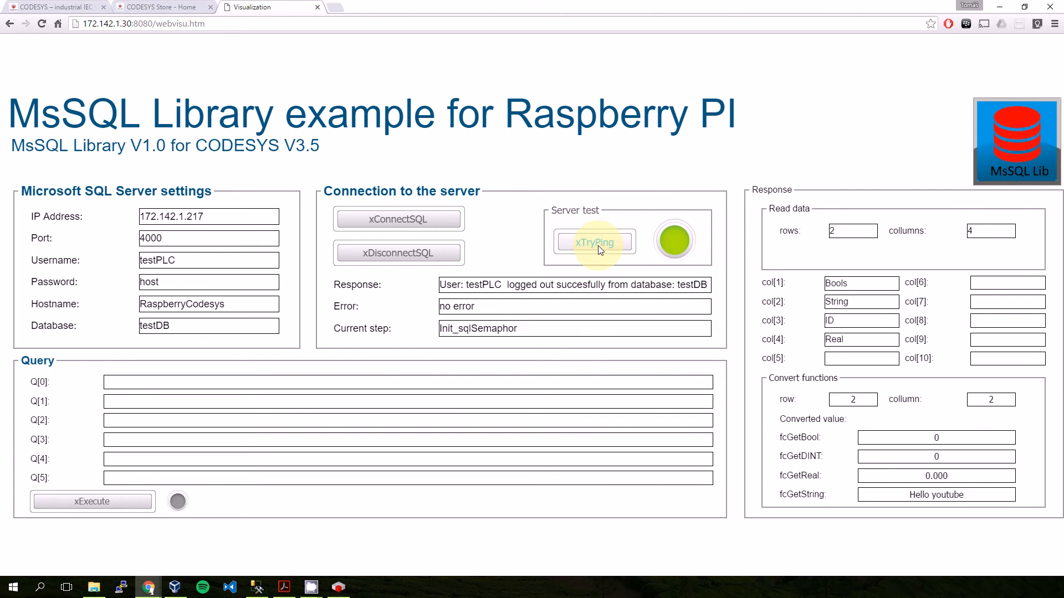
mouse_move(676, 240)
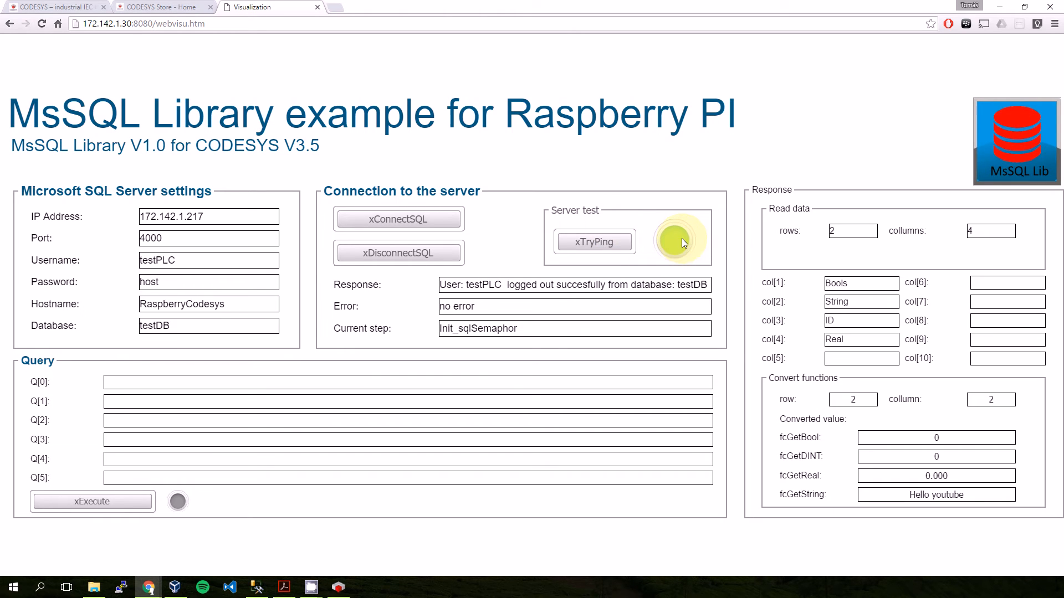
Step: Ping the server and log the PLC in to testDB, reporting a successful login
click(208, 216)
text(6)
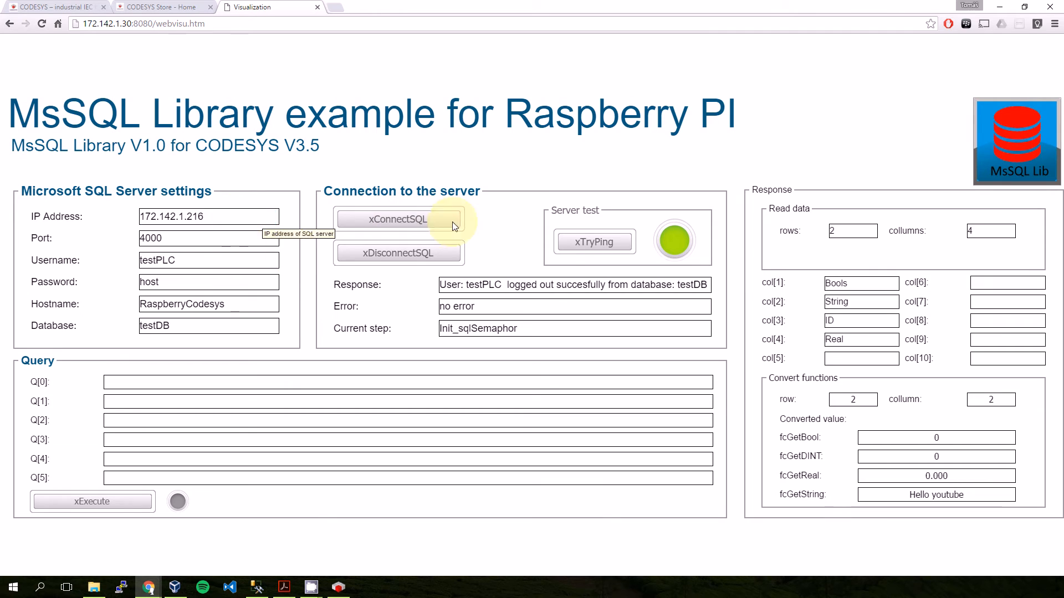
mouse_move(594, 243)
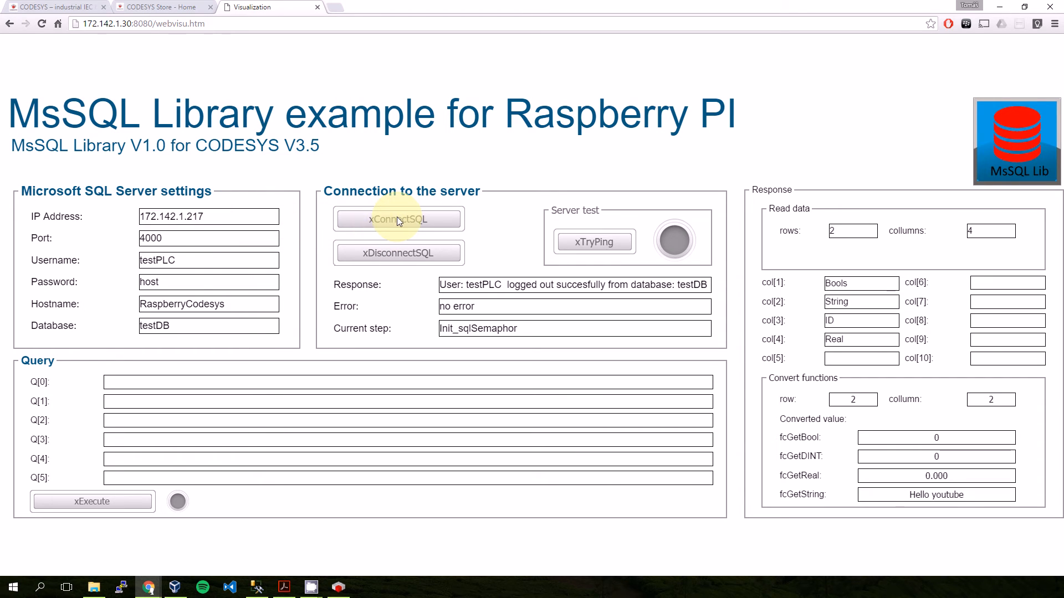
click(398, 218)
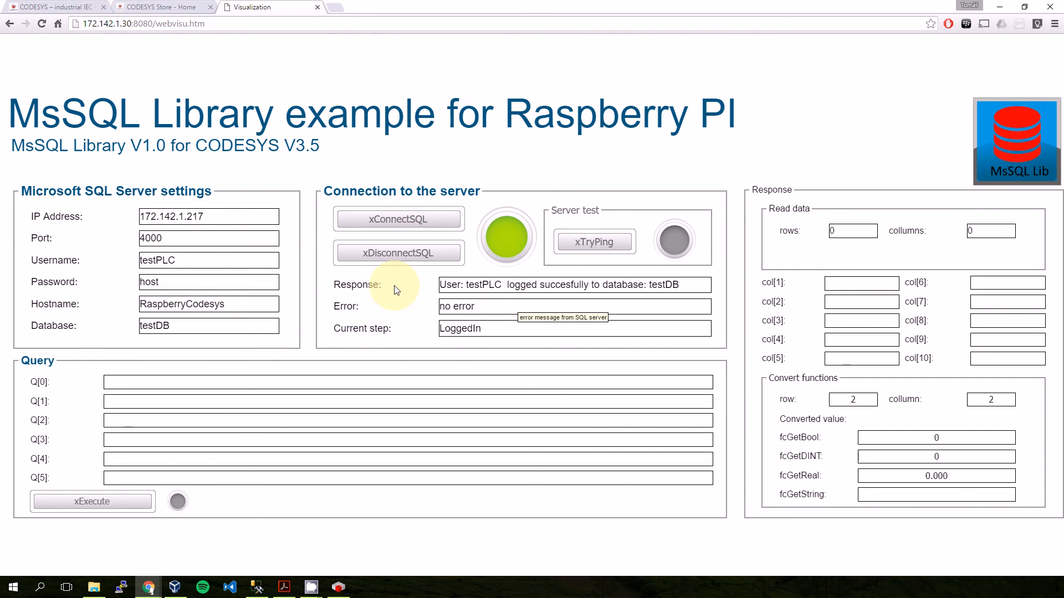
mouse_move(209, 376)
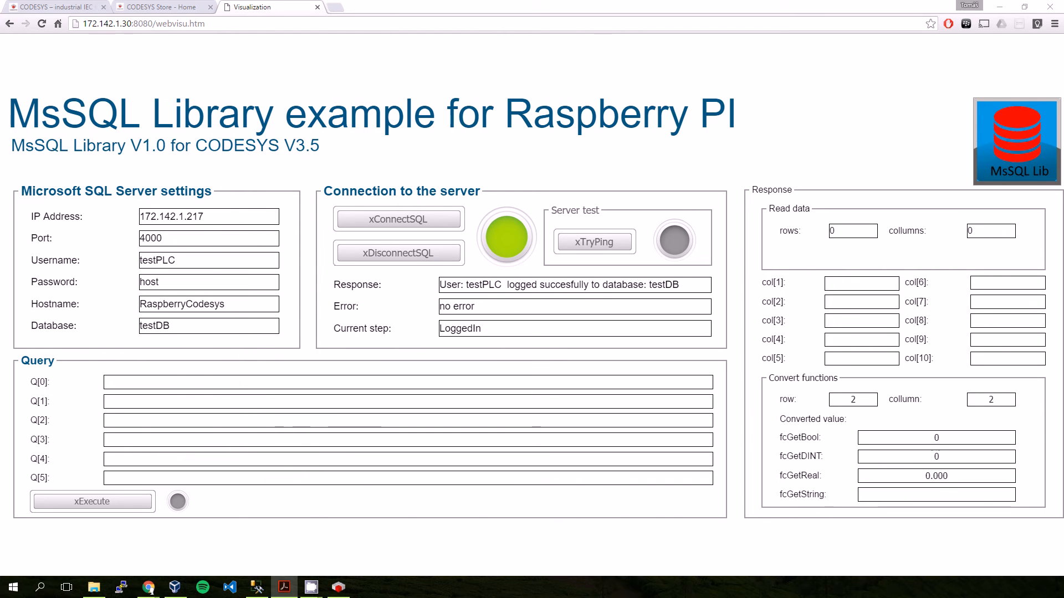
click(283, 588)
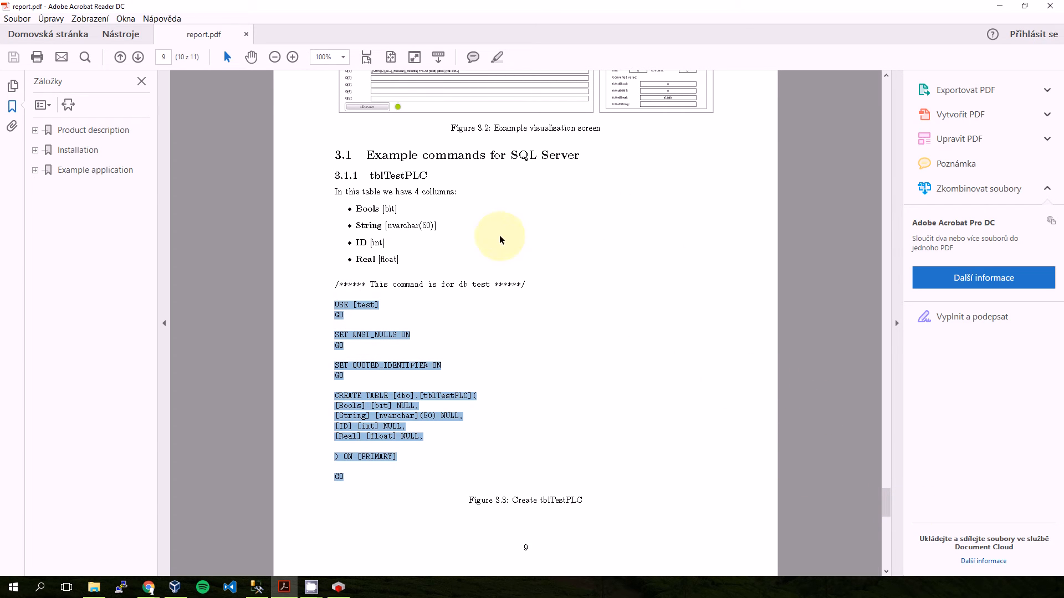
Step: Scroll the report to the section 3.1 CREATE TABLE script for tblTestPLC
scroll(down, 3)
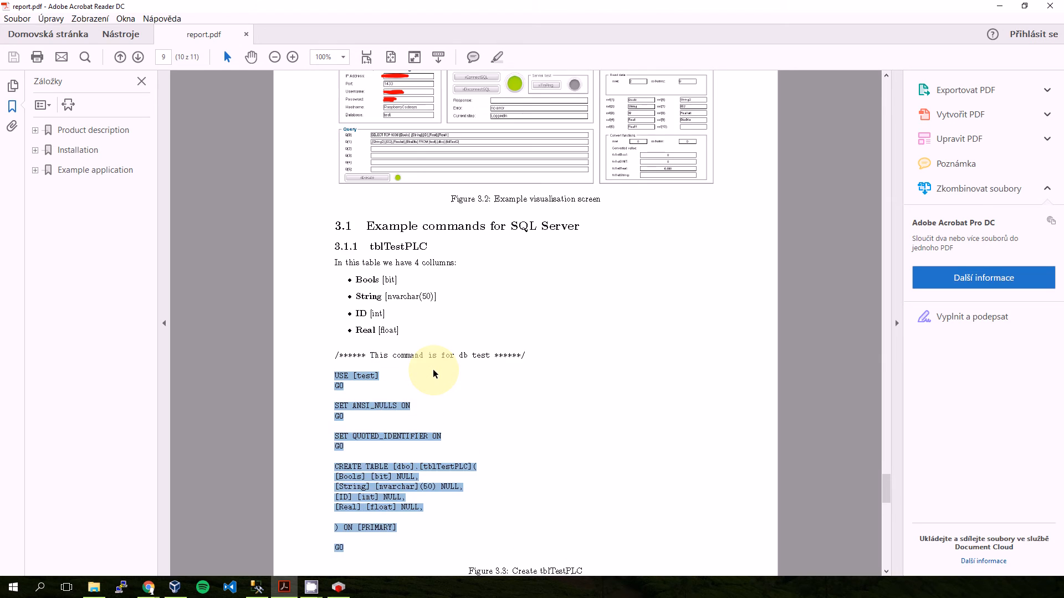
scroll(down, 3)
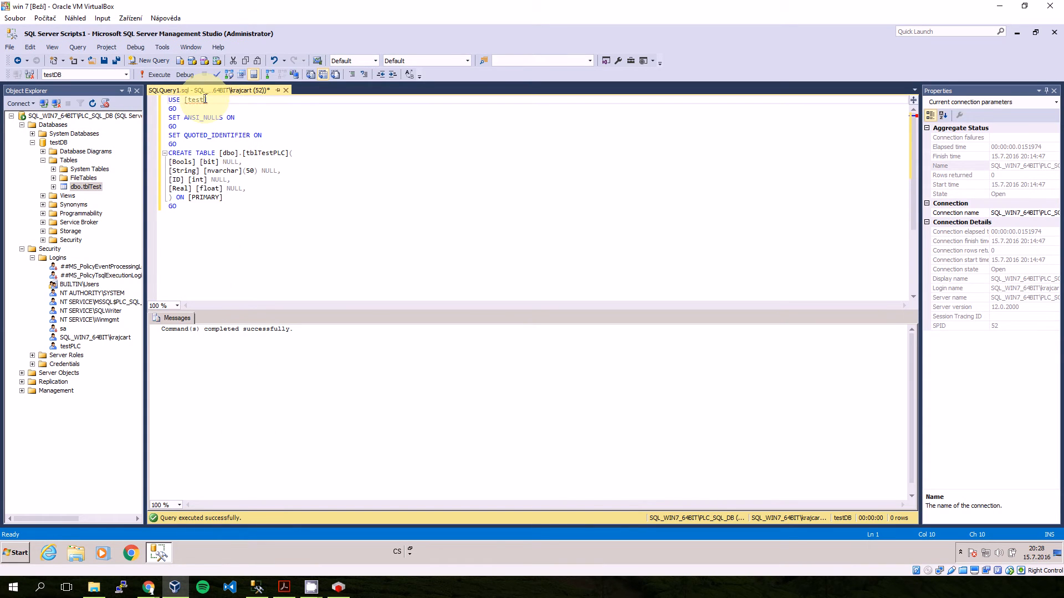
Step: Open the tblTestPLC table rows for editing
text(DB])
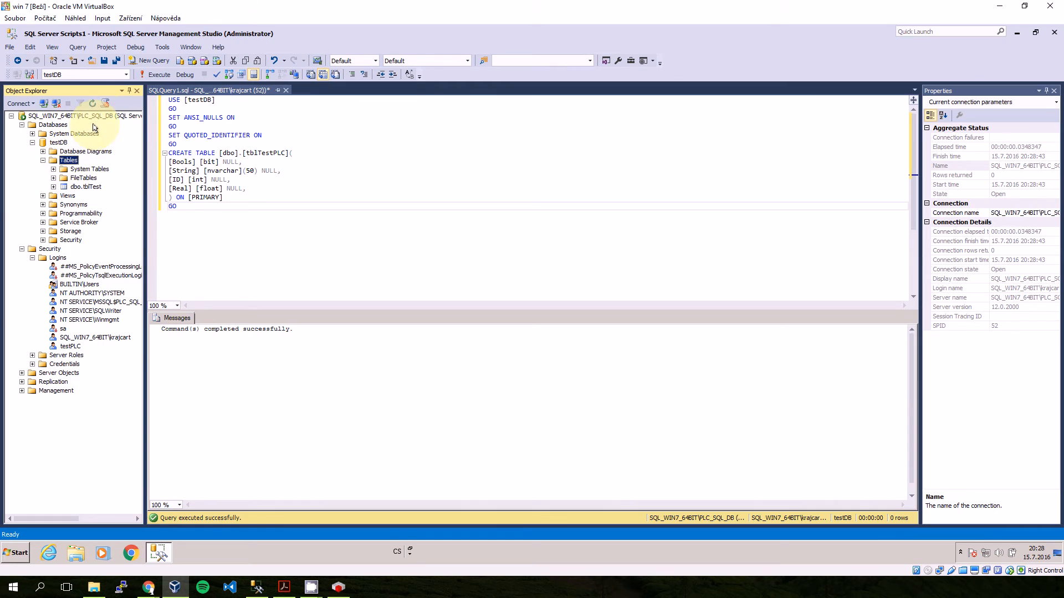
right_click(85, 195)
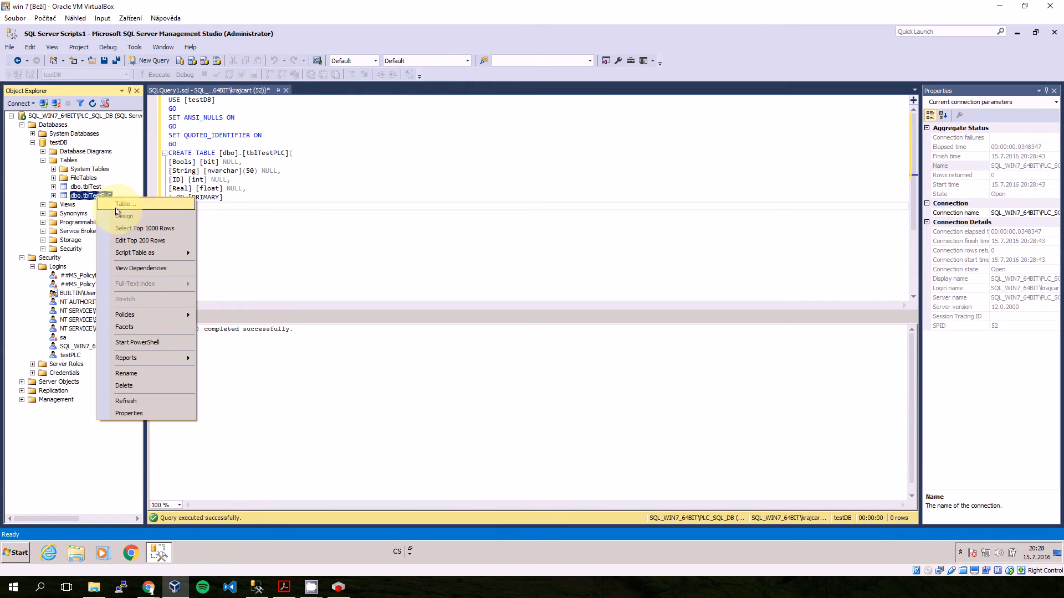
mouse_move(139, 241)
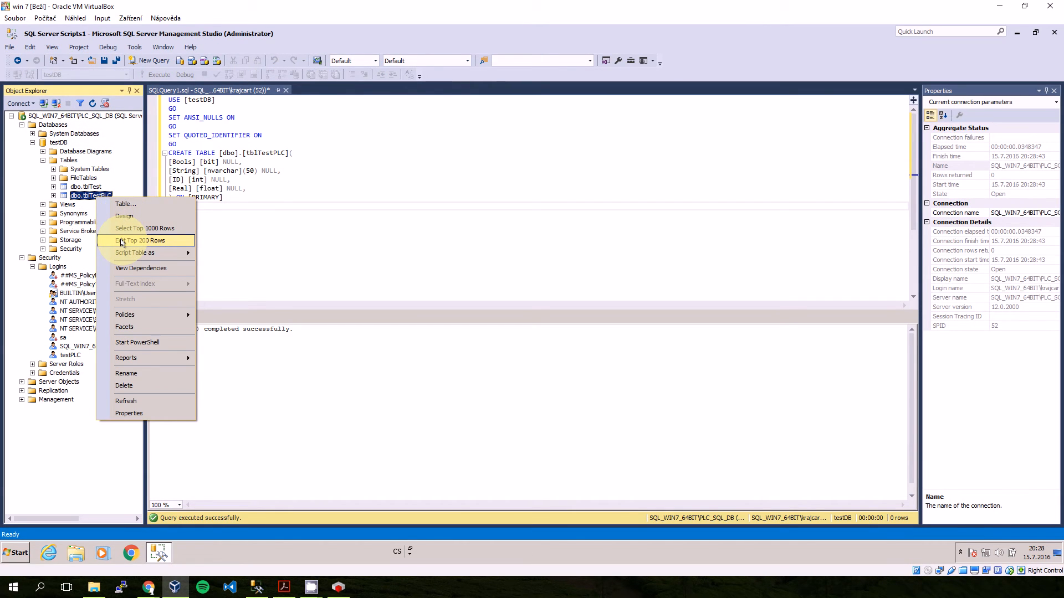
click(283, 588)
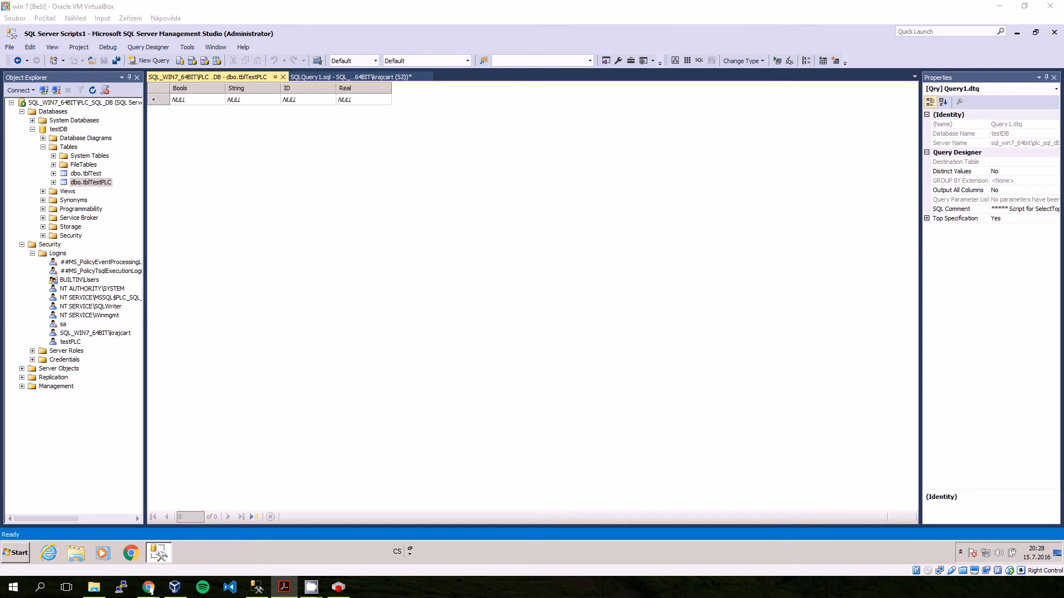
Step: Enter test rows into tblTestPLC: 0, Test 12, Hello youtube and ID 78
click(179, 99)
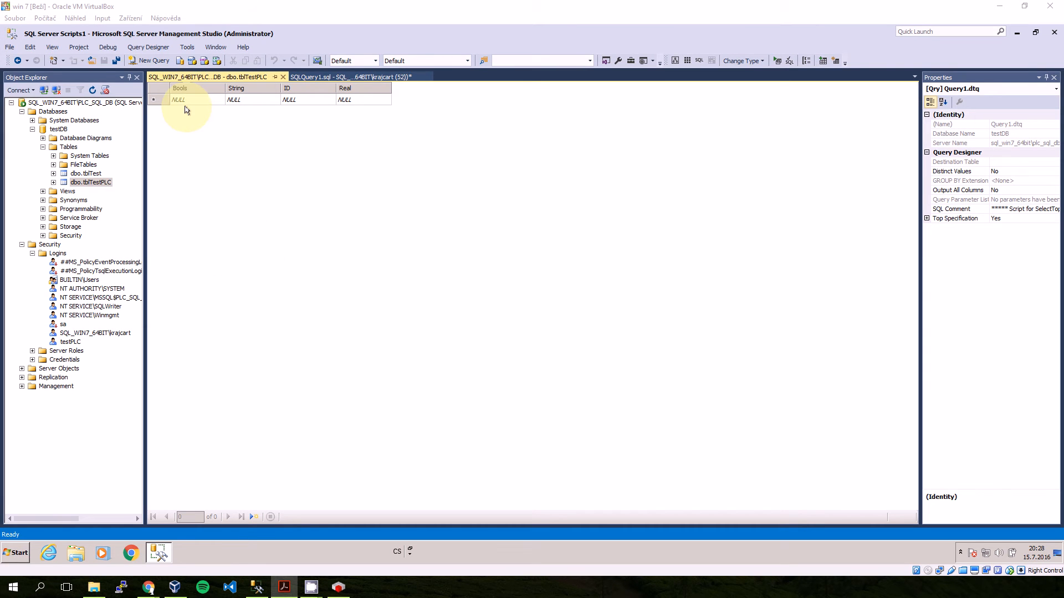
text(0)
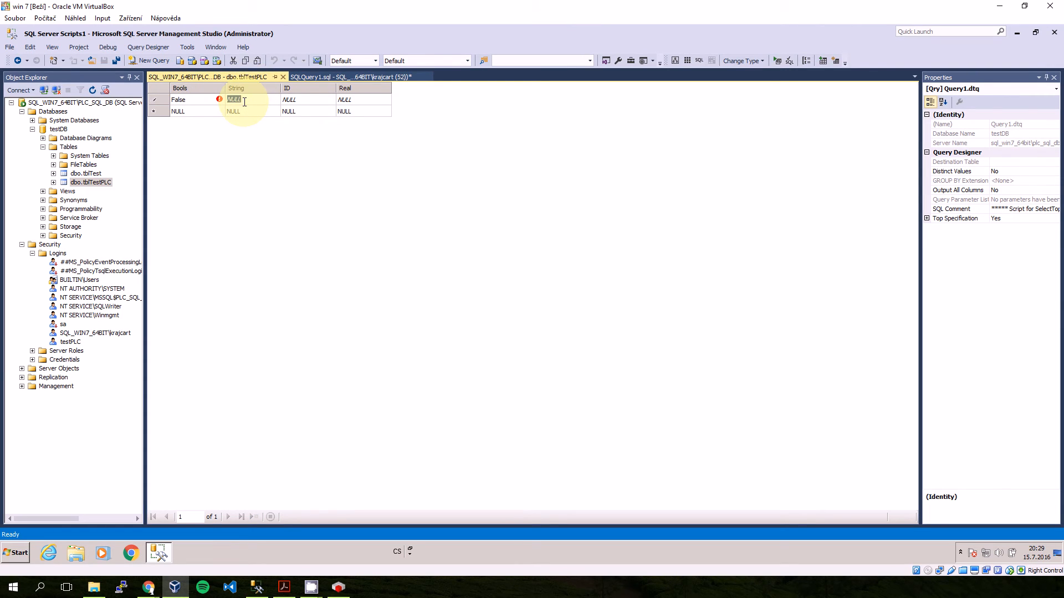
text(Test 12)
click(307, 100)
text(456)
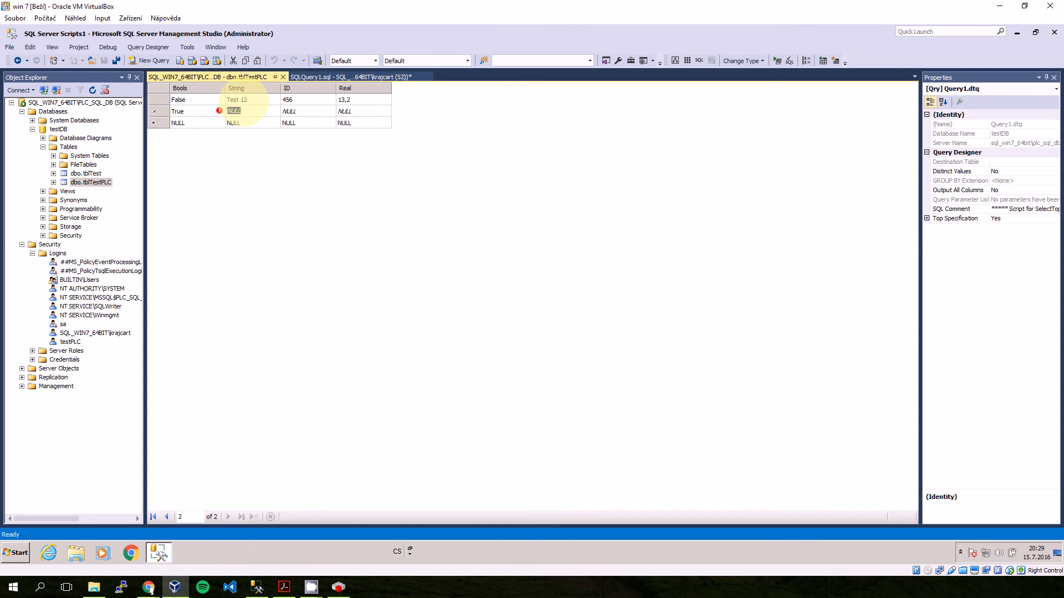
text(Hello youtube)
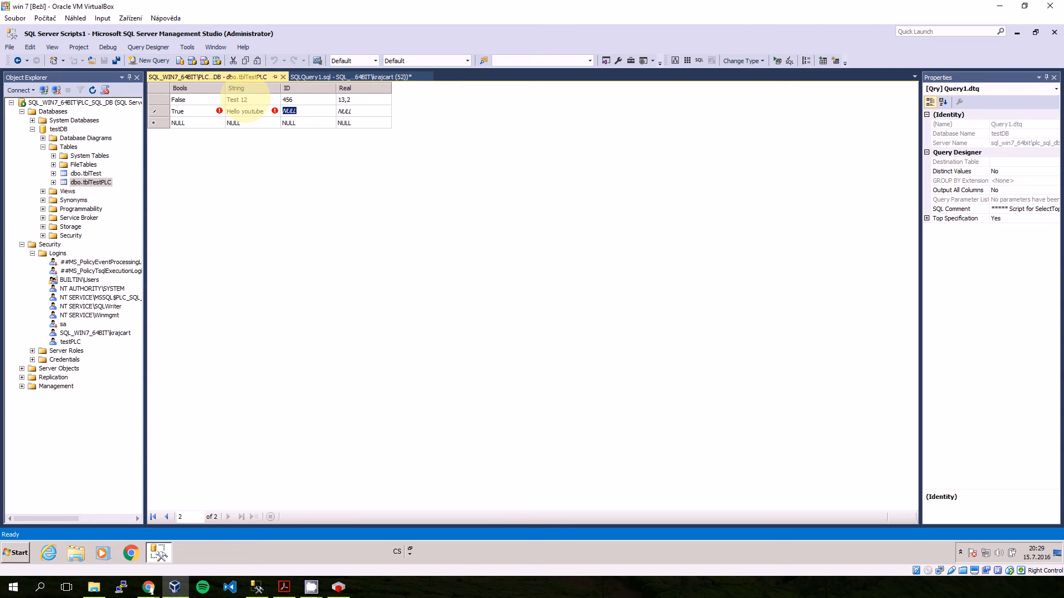
text(78)
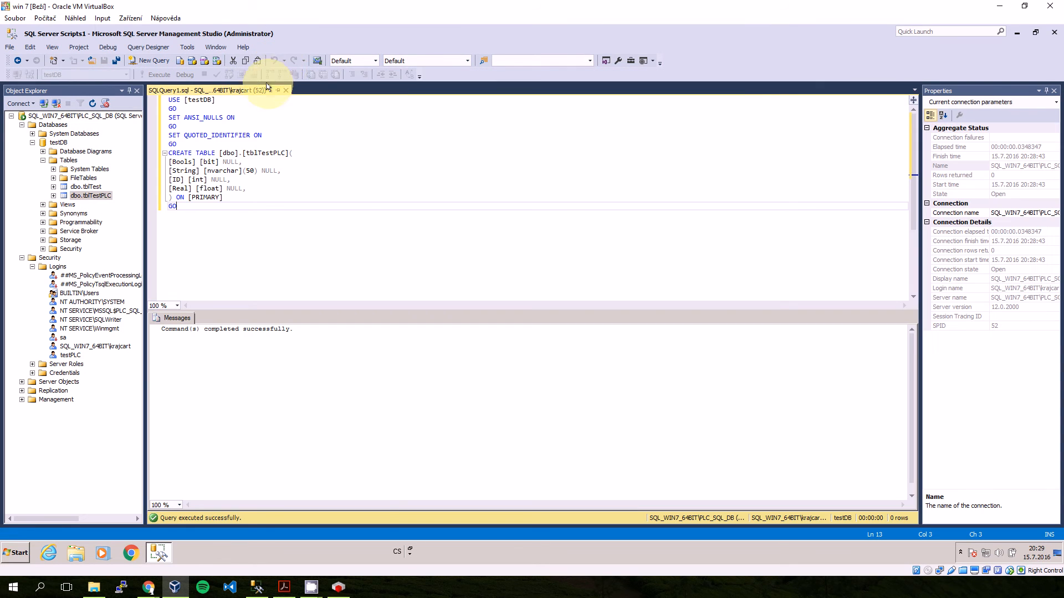
Step: Generate a Select Top 1000 Rows query for dbo.tblTestPLC
right_click(90, 196)
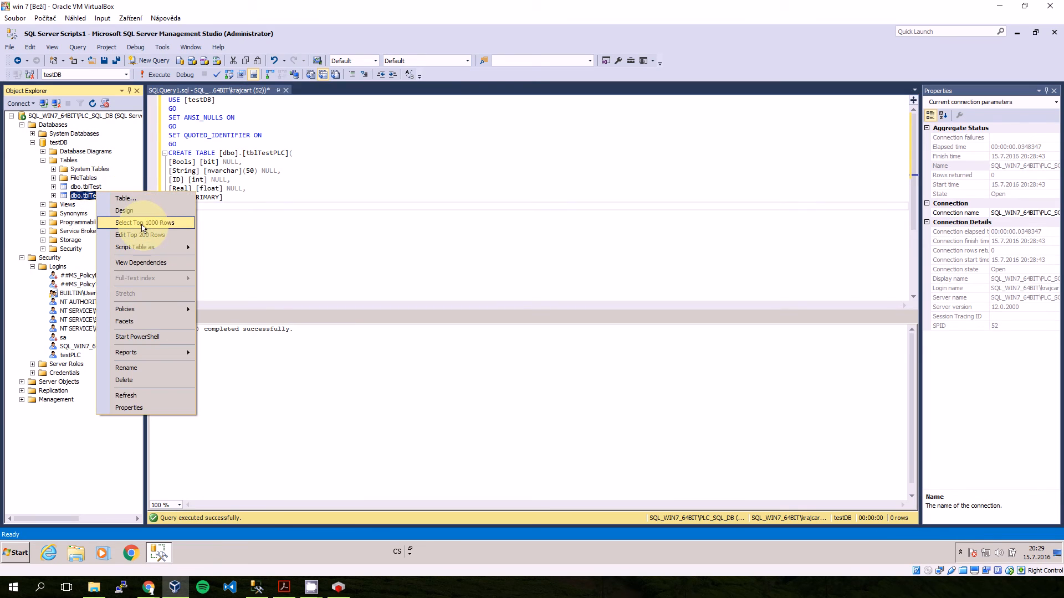
click(141, 223)
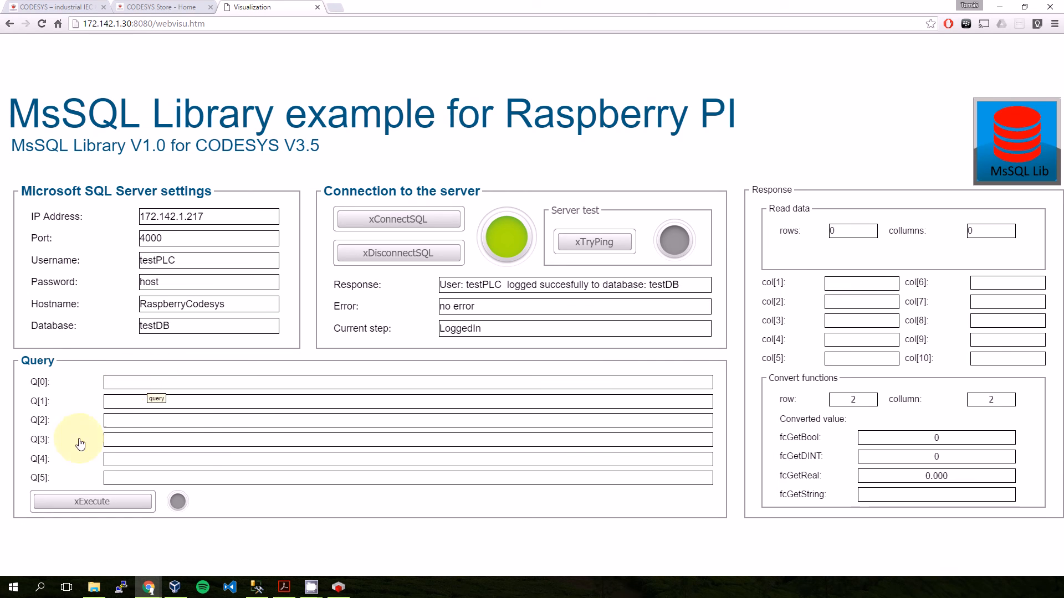
mouse_move(269, 432)
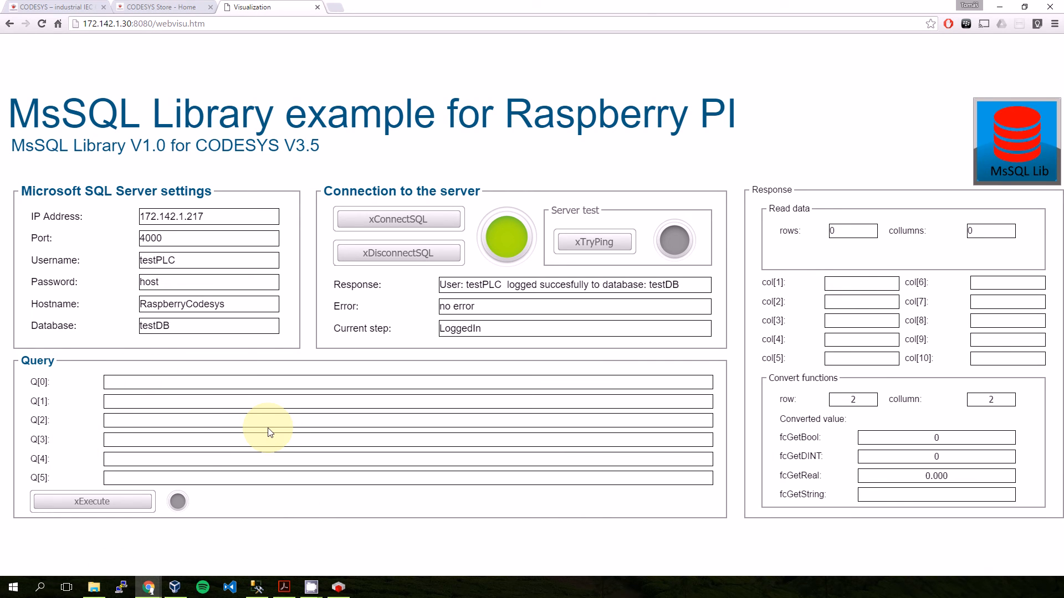
mouse_move(156, 401)
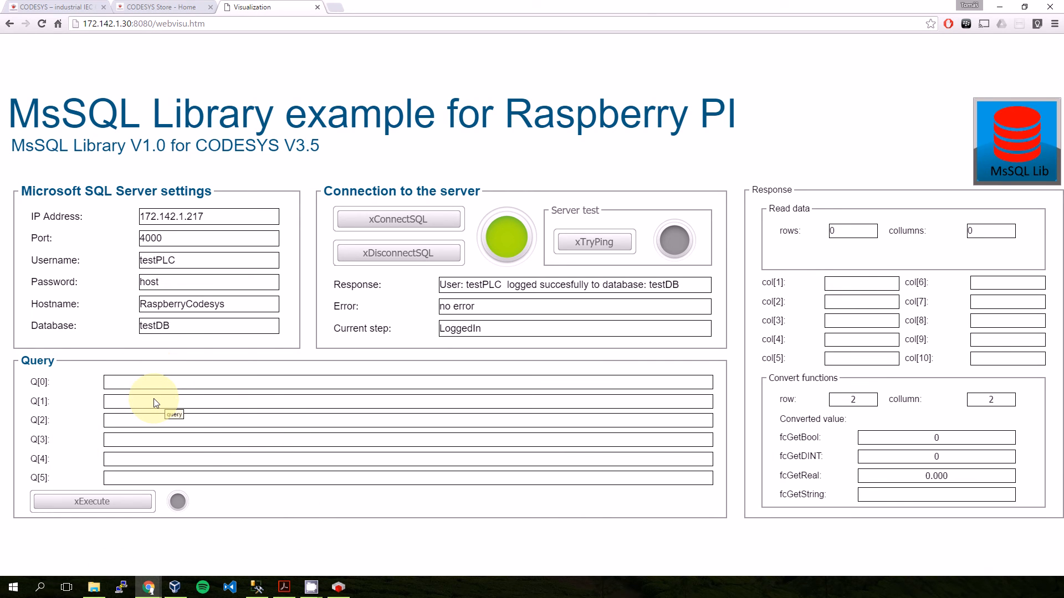
mouse_move(186, 391)
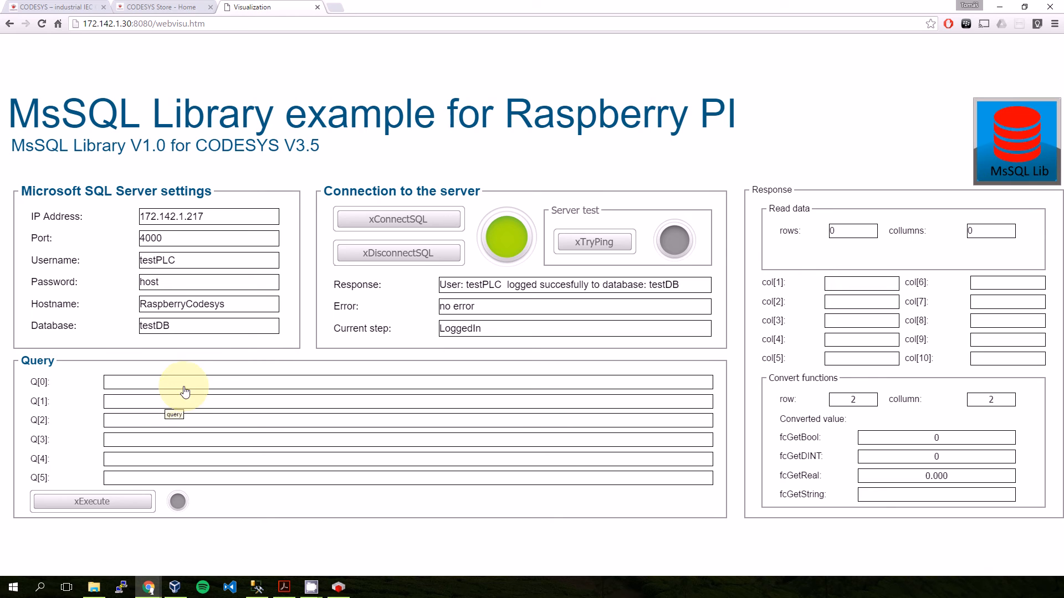
mouse_move(173, 418)
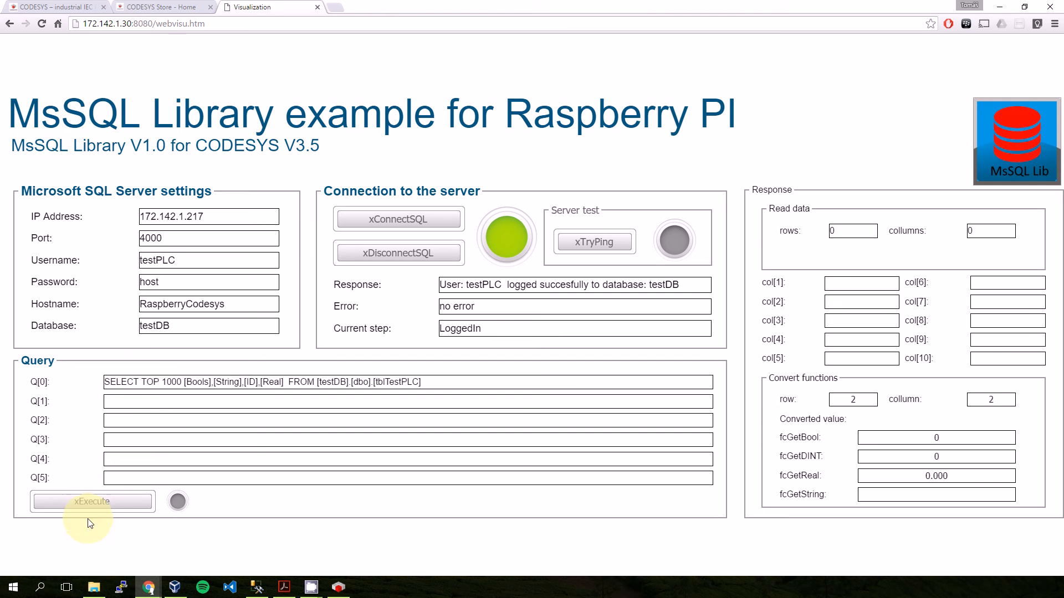
Step: Run the SELECT TOP 1000 query on tblTestPLC via xExecute, returning 2 rows and 4 columns
click(92, 501)
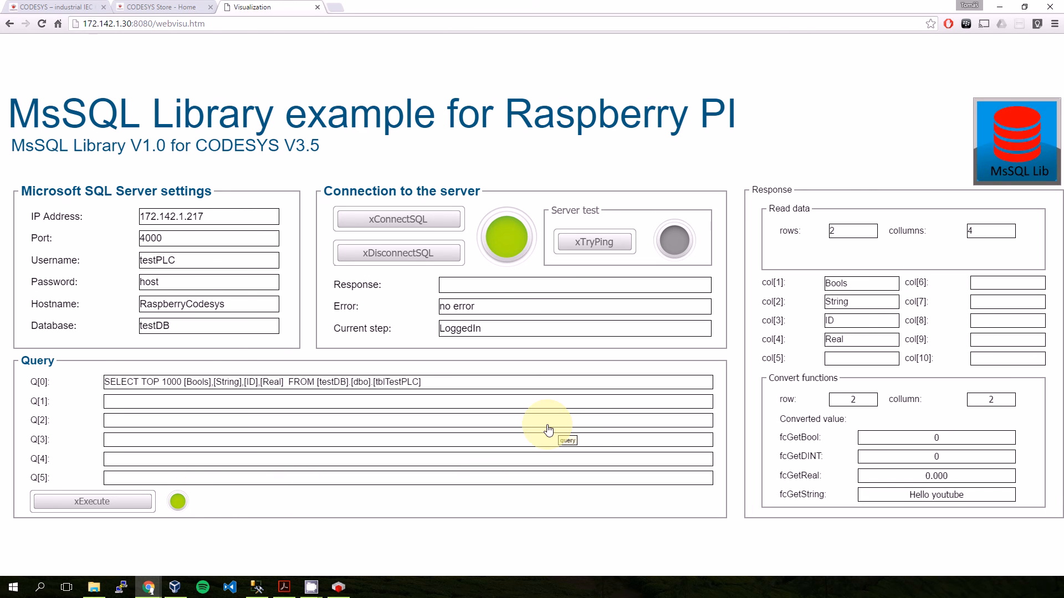
mouse_move(975, 226)
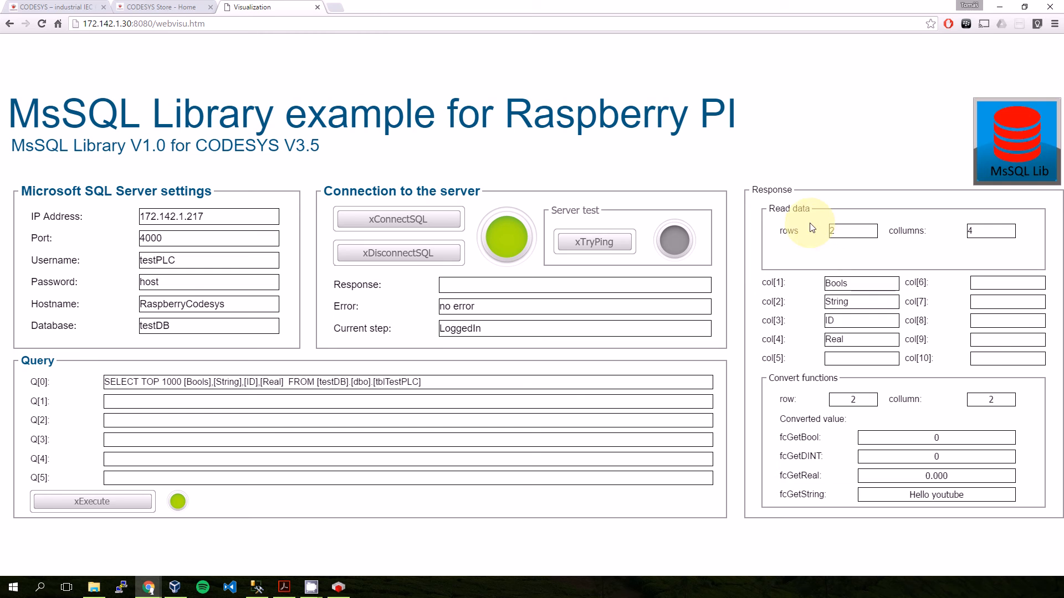
mouse_move(842, 235)
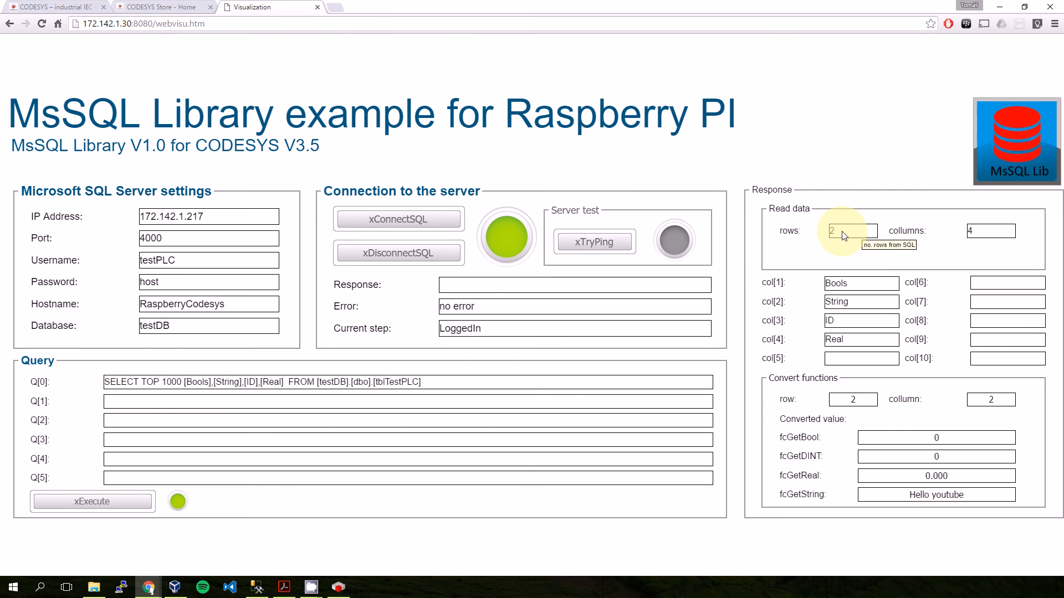
mouse_move(912, 256)
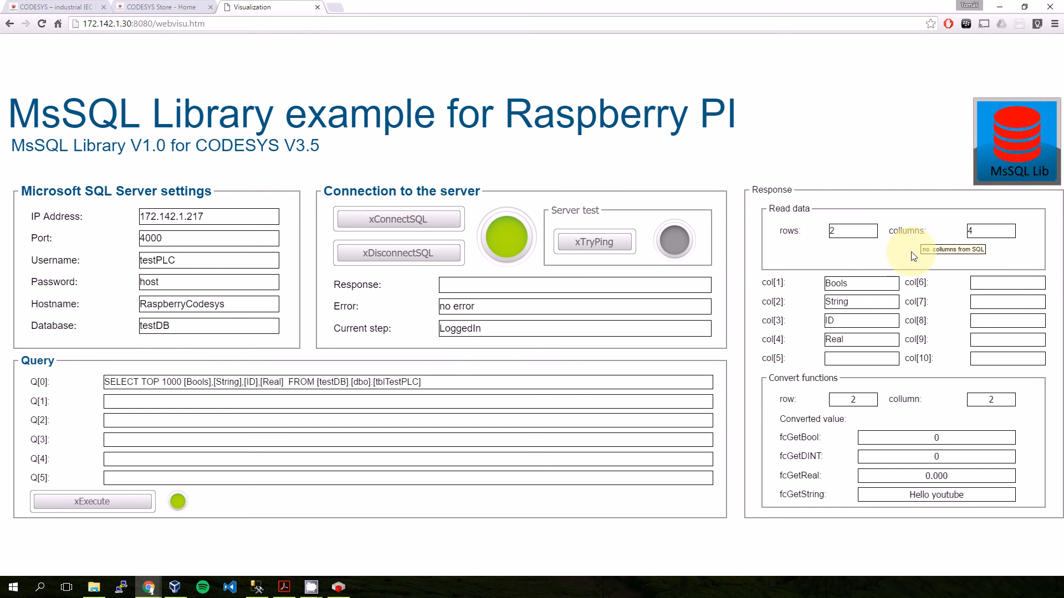
mouse_move(862, 291)
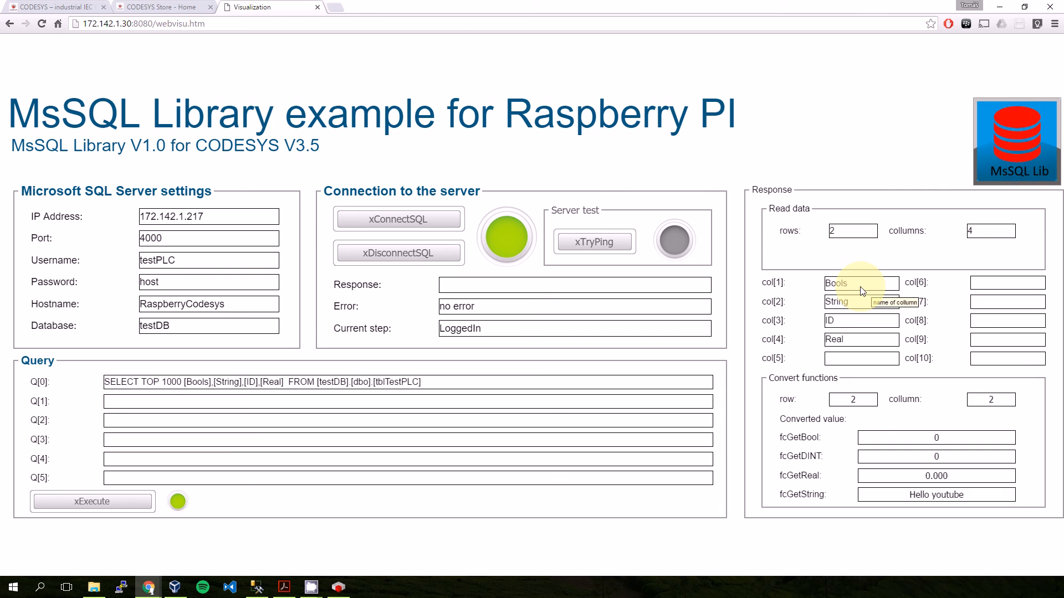
mouse_move(596, 437)
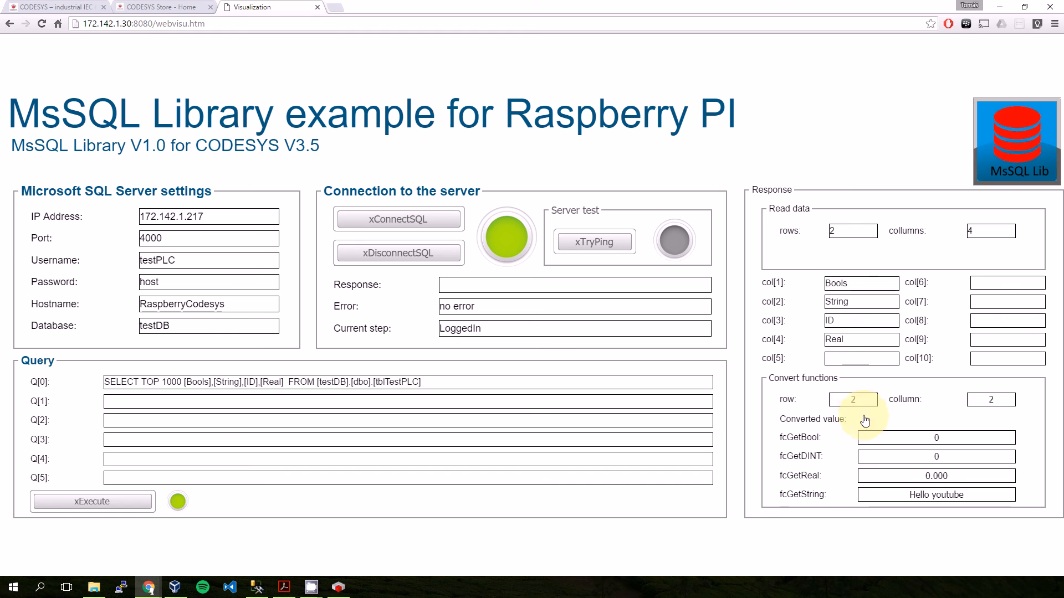
mouse_move(893, 423)
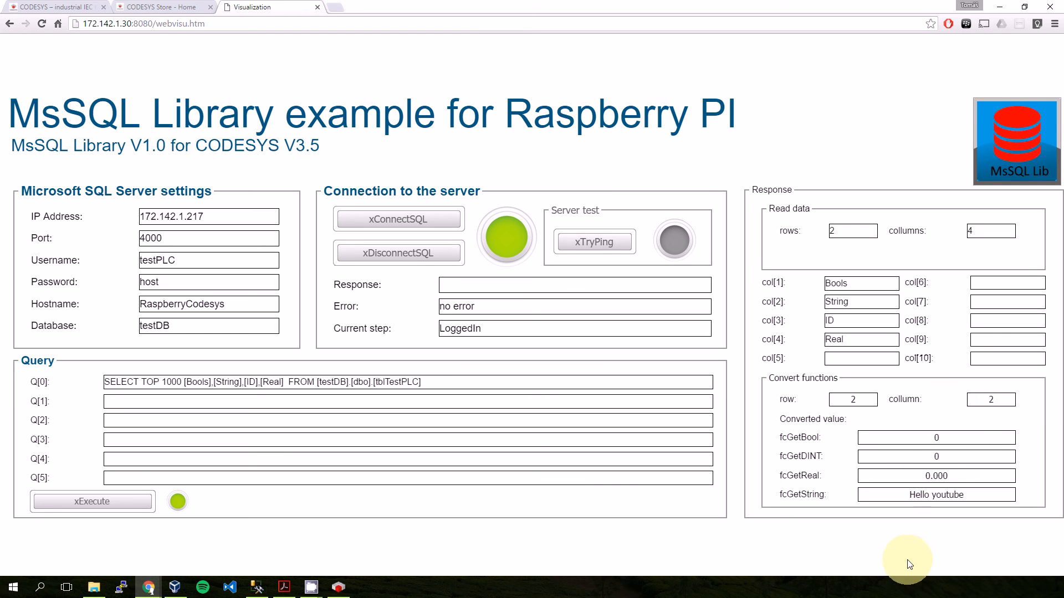
mouse_move(936, 495)
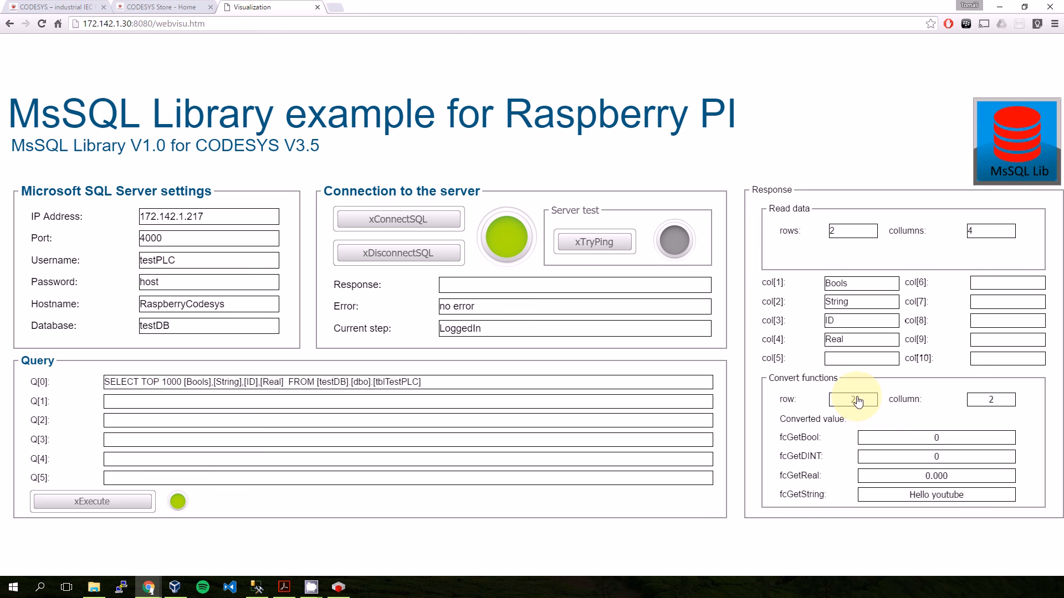
Step: Try conversion indexes 3 then 2 in the row and column fields, ending at row 2, column 1
click(852, 399)
text(1)
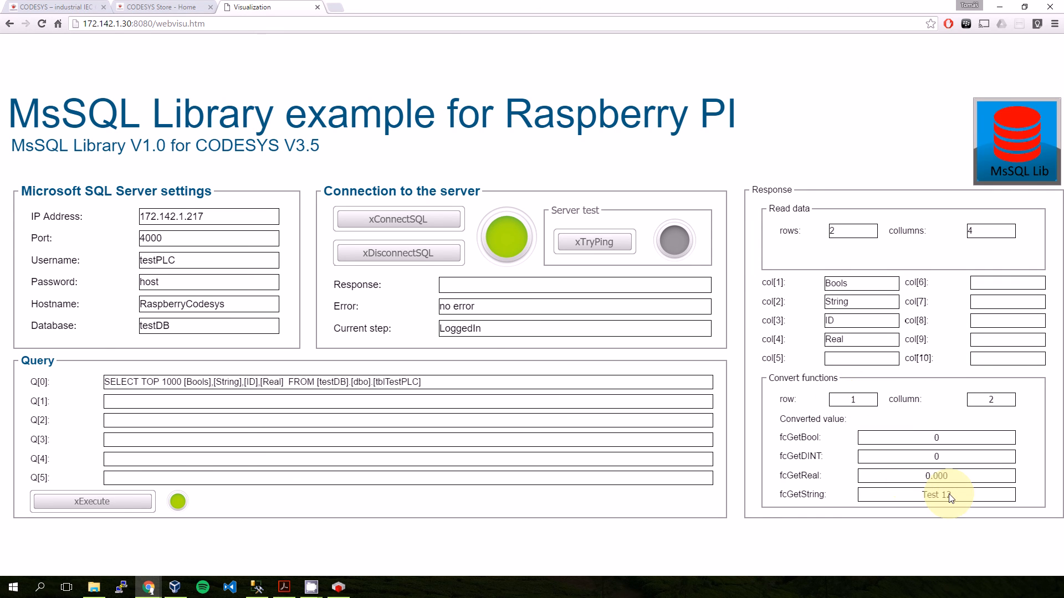
click(991, 399)
text(4)
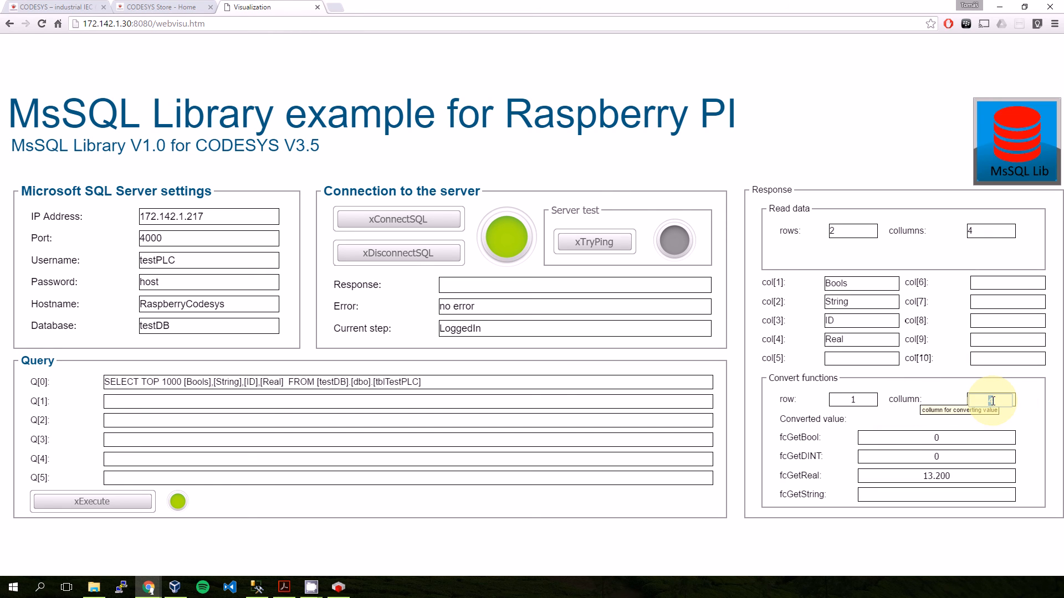
text(3)
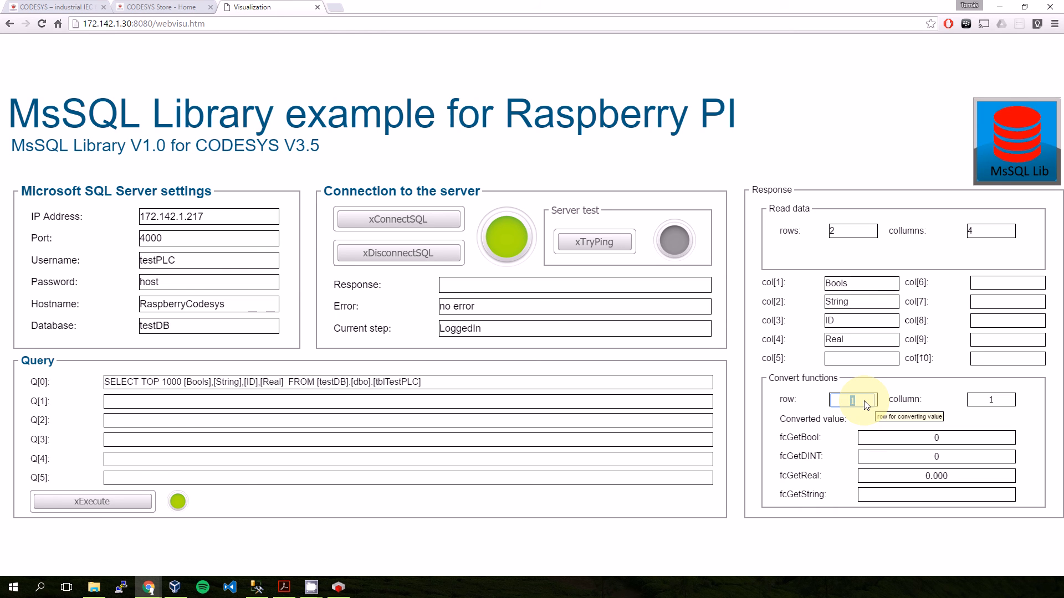
text(2)
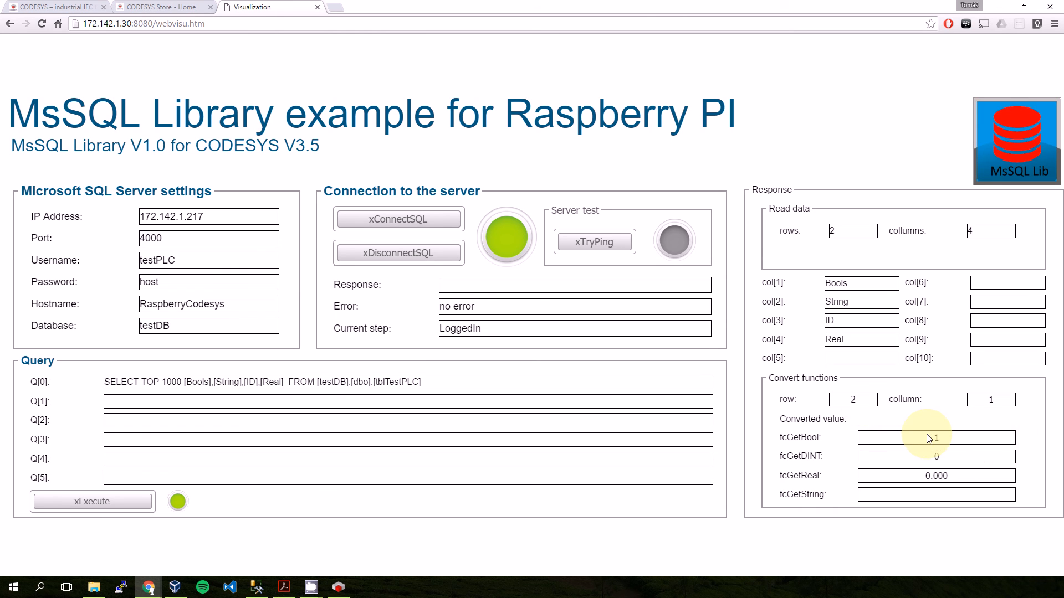
mouse_move(955, 438)
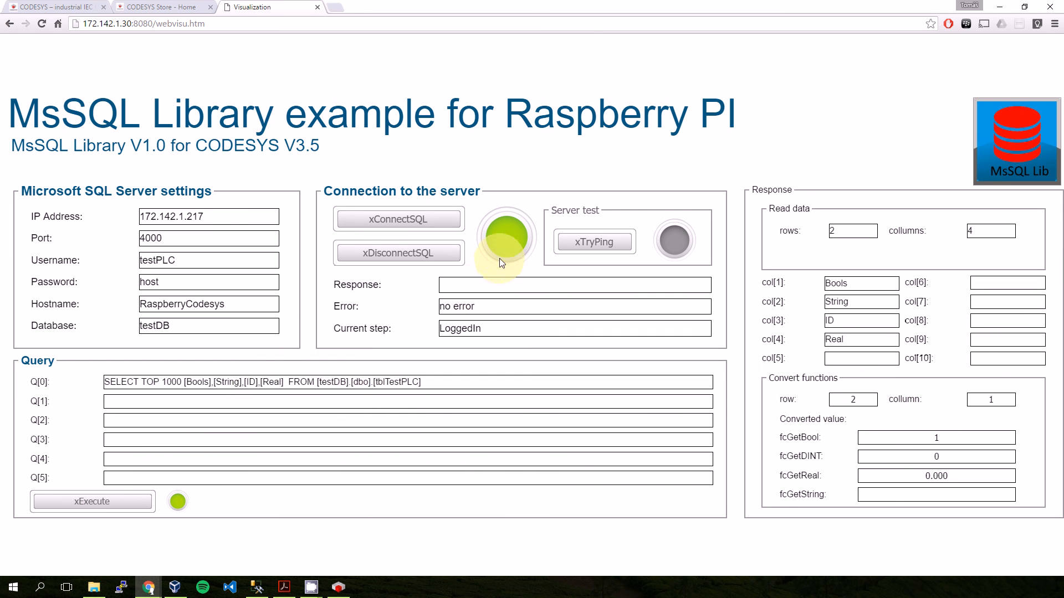
Step: Disconnect testPLC from database testDB via xDisconnectSQL, returning to Init_sqlSemaphor
click(398, 252)
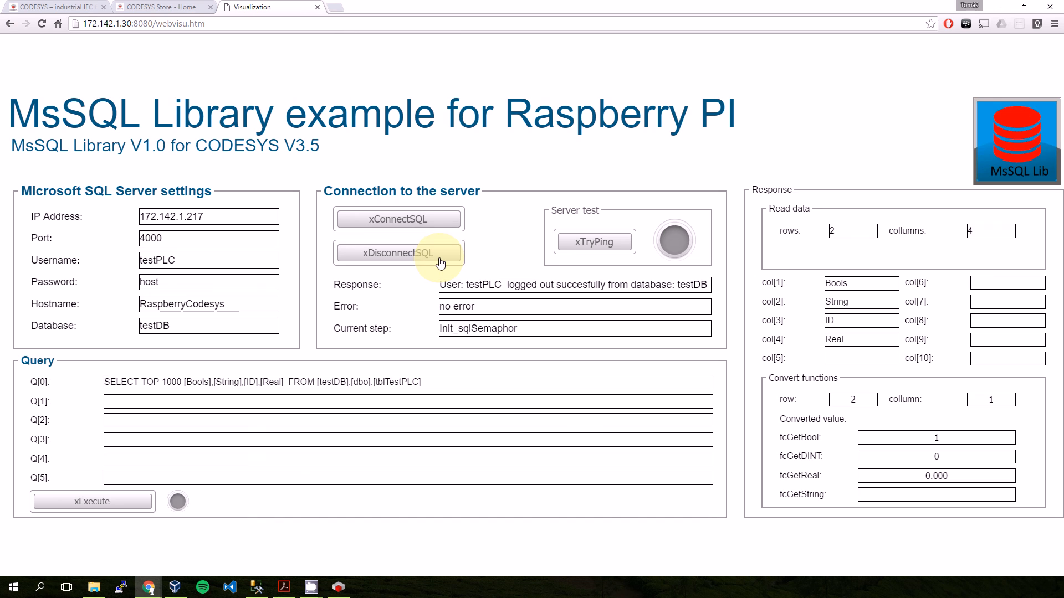
mouse_move(406, 315)
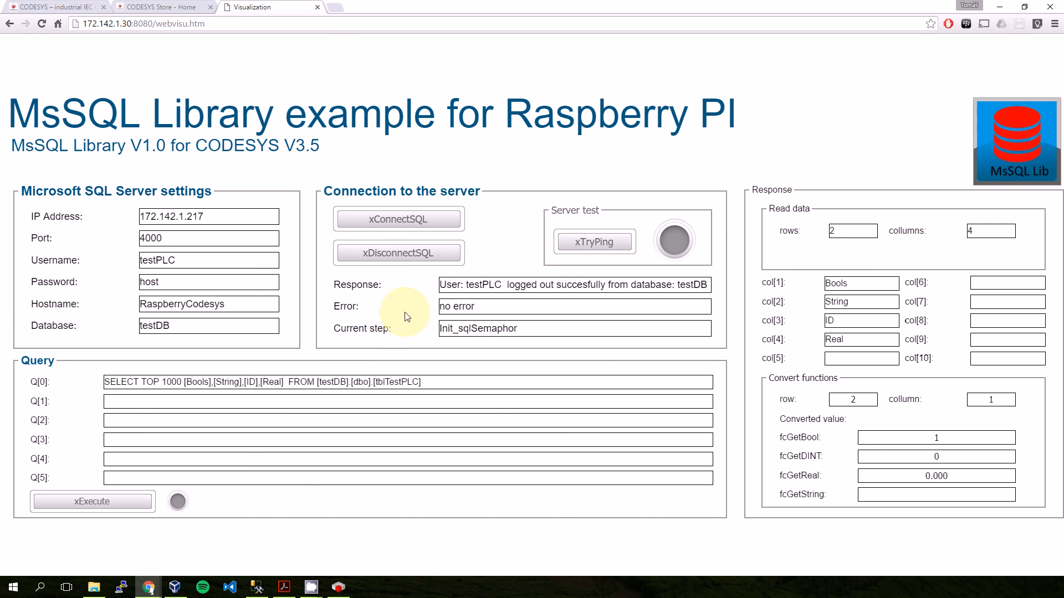
mouse_move(596, 137)
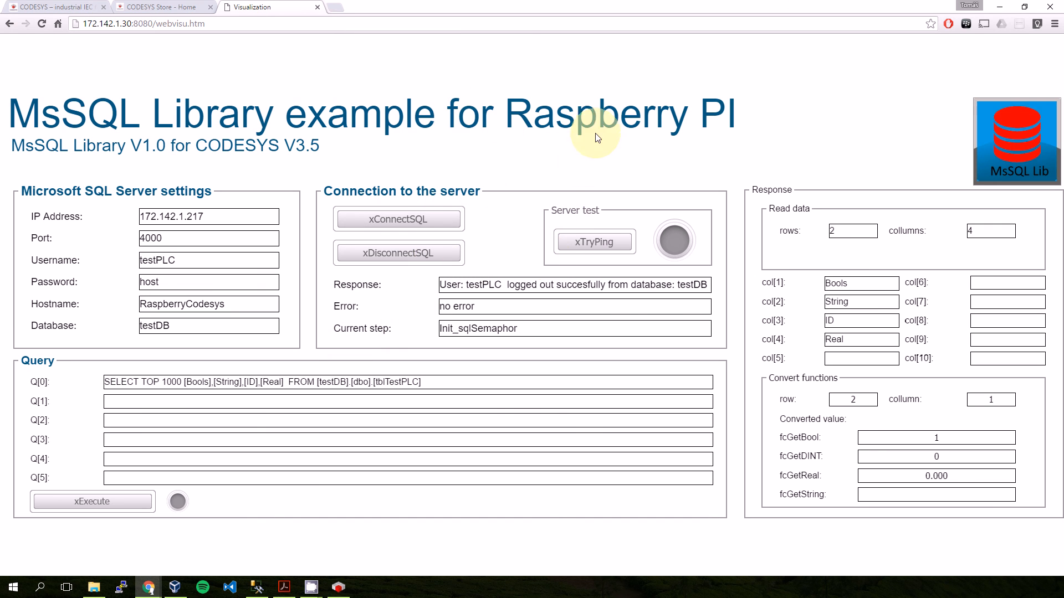